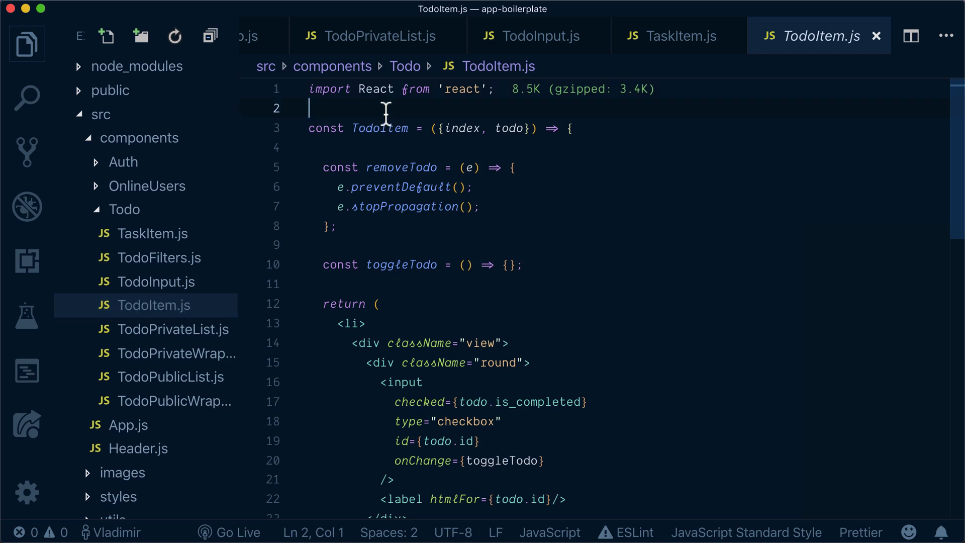
pyautogui.moveTo(422, 143)
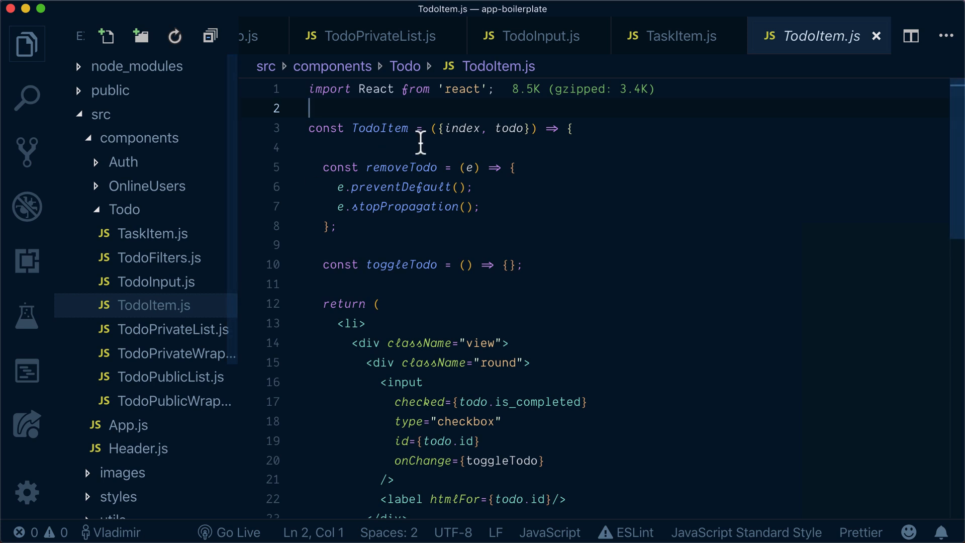
# Add import gql from 'graphql-tag' and start const TOGGLE_TODO above the TodoItem component
pyautogui.write('import')
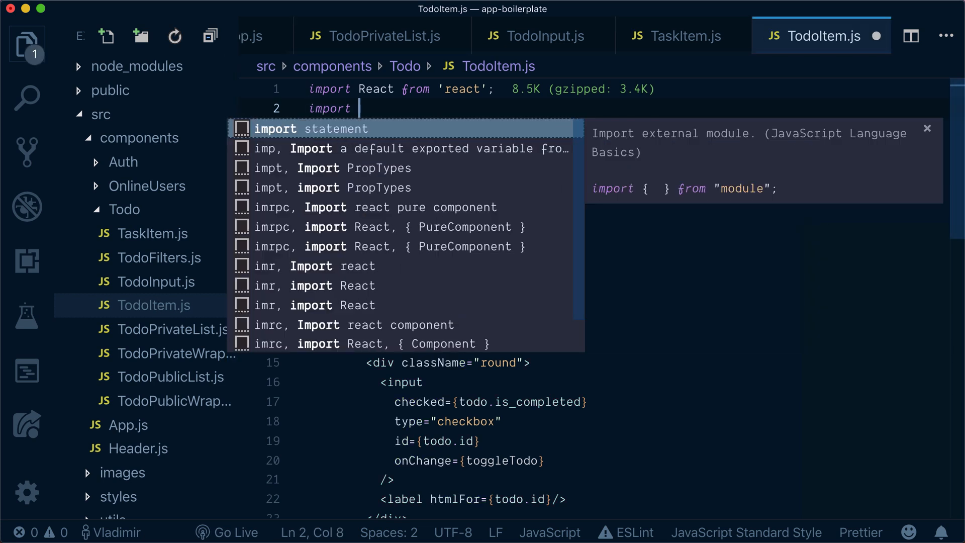
pyautogui.write("gql from 'graphql-tag';")
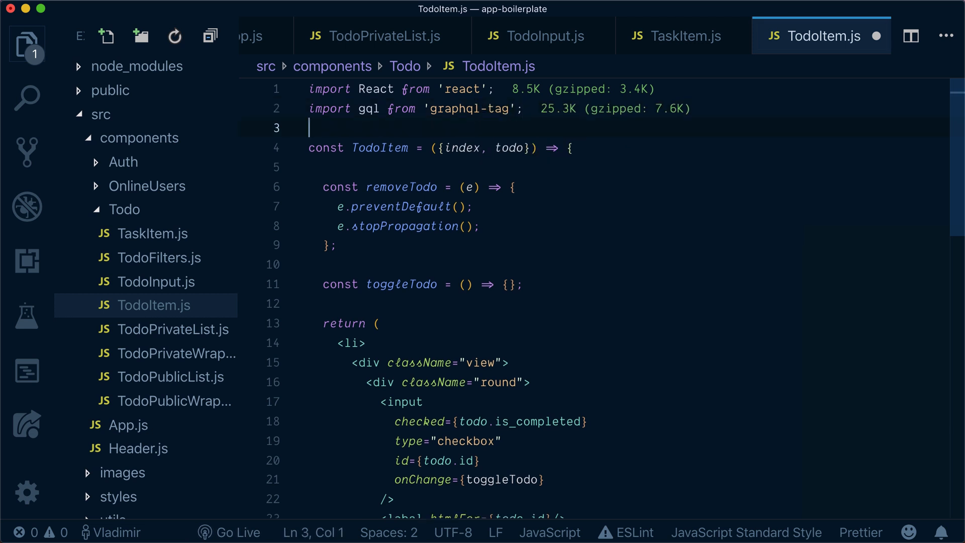
pyautogui.moveTo(409, 187)
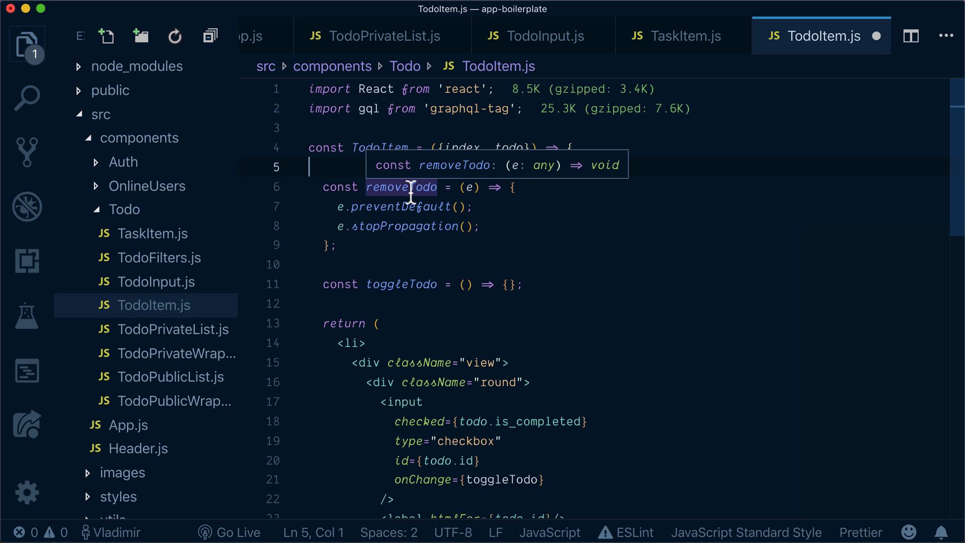
pyautogui.moveTo(455, 226)
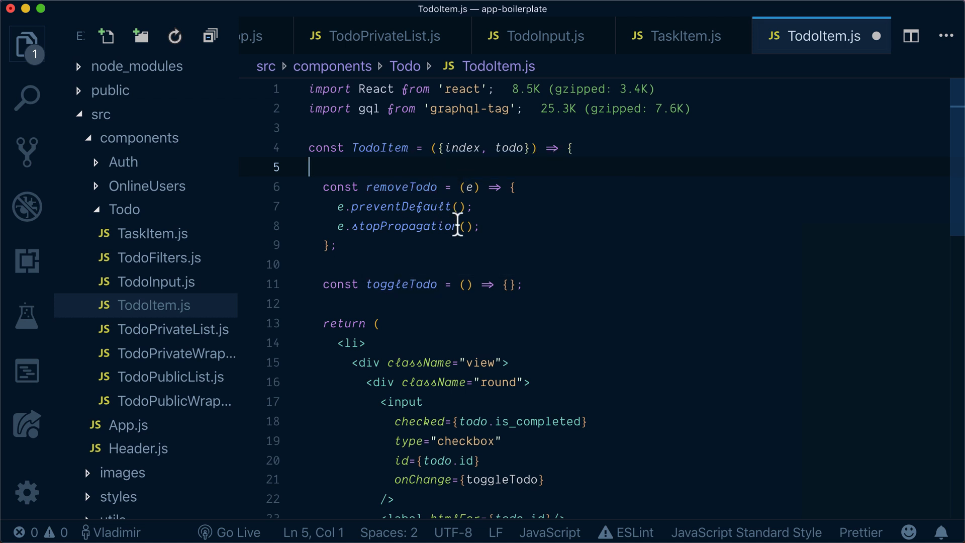
pyautogui.click(570, 148)
pyautogui.write('const')
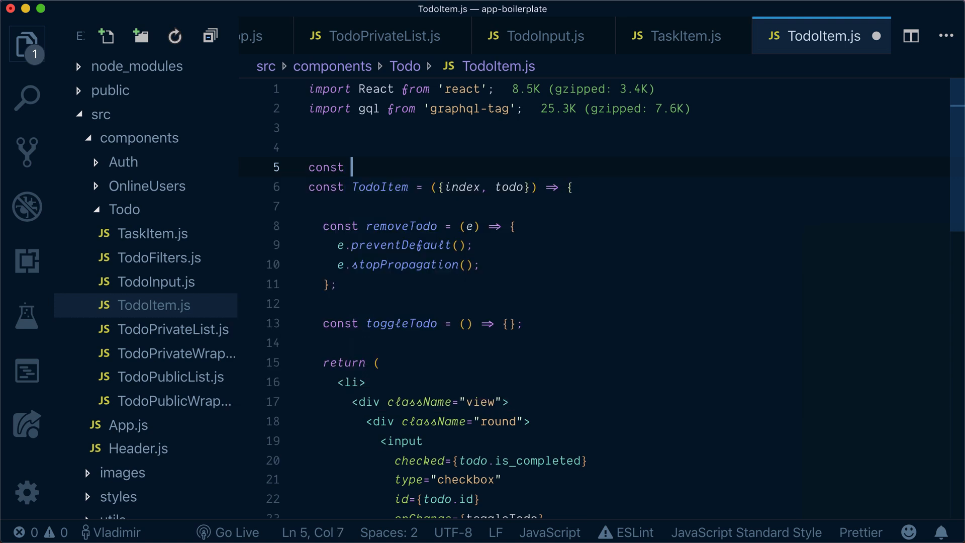
pyautogui.write('TOGGLE_T')
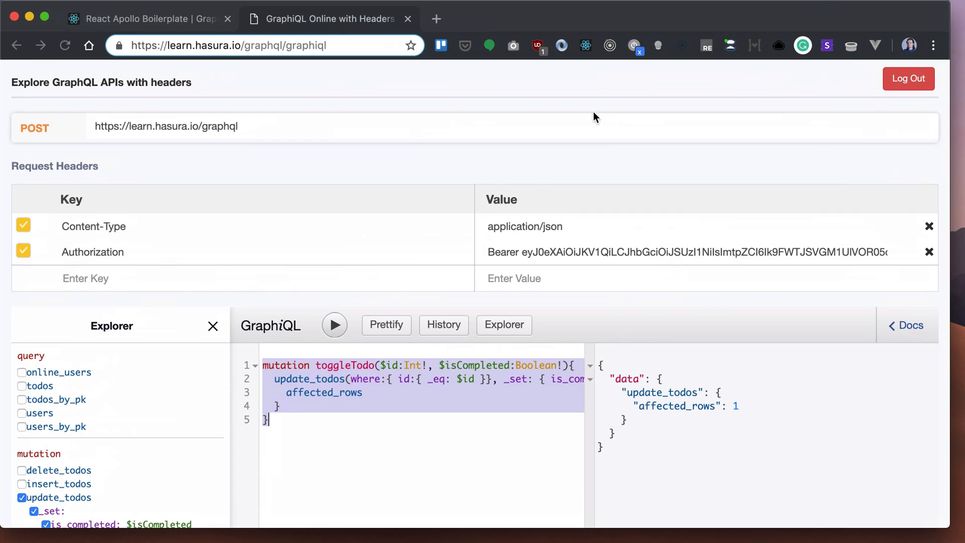
pyautogui.moveTo(360, 205)
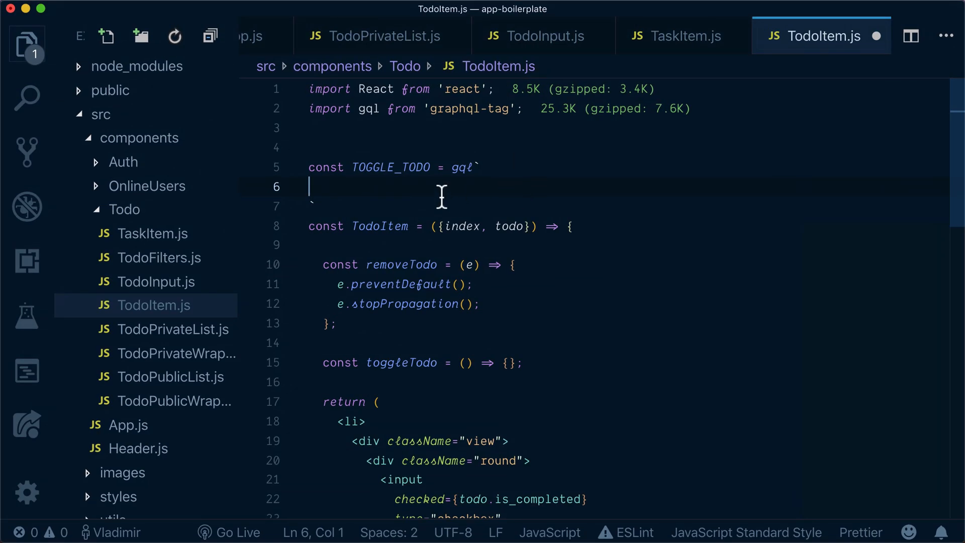
# Write mutation toggleTodo($id:Int!, $isCompleted:Boolean!) inside the TOGGLE_TODO gql template
pyautogui.write('mutation toggleTodo($id:Int!, $isCompleted:Boolean!){')
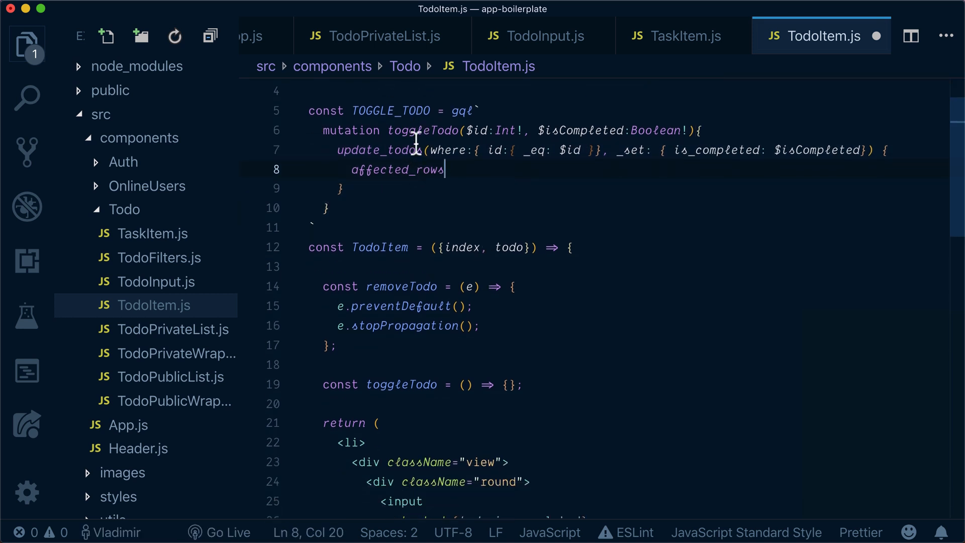
pyautogui.scroll(3)
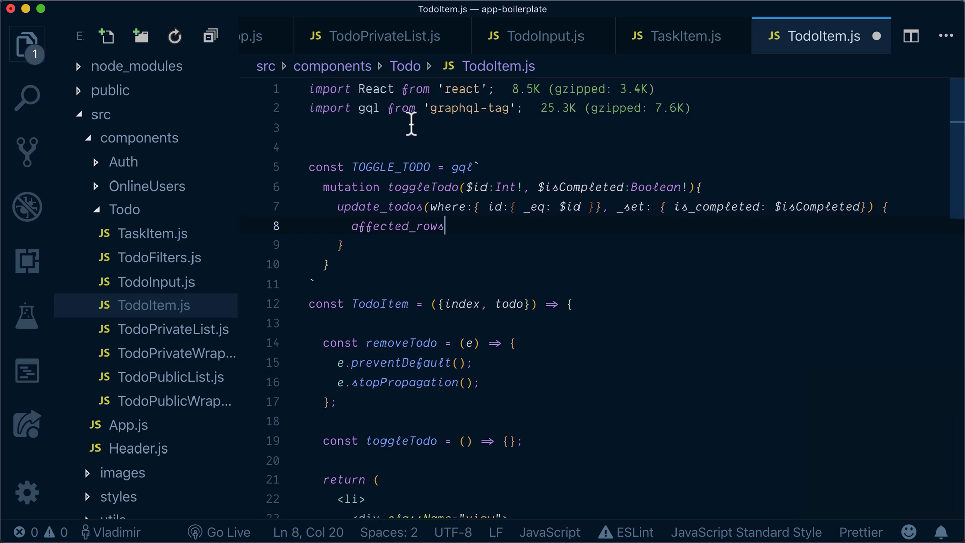
pyautogui.click(310, 127)
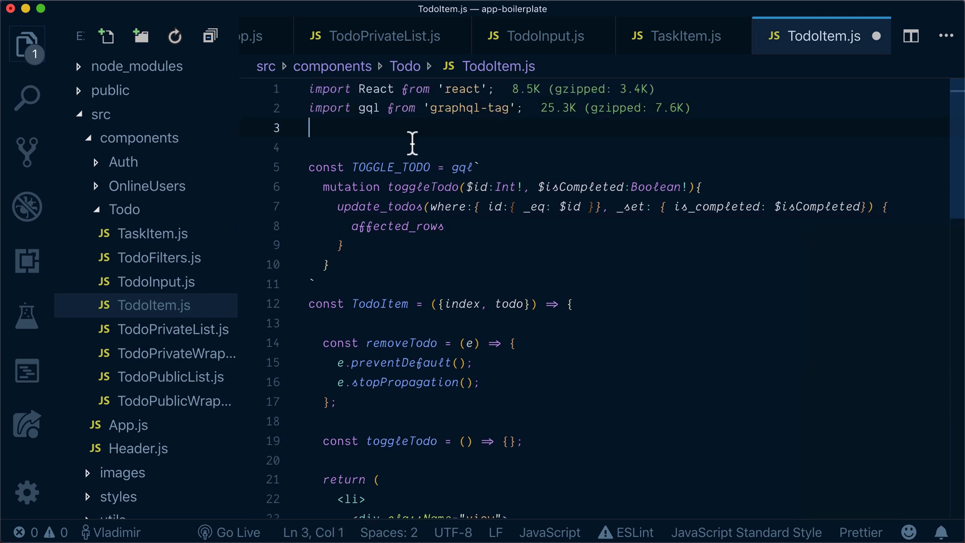
# Add import { withApollo } from 'react-apollo' below the gql import
pyautogui.write('import')
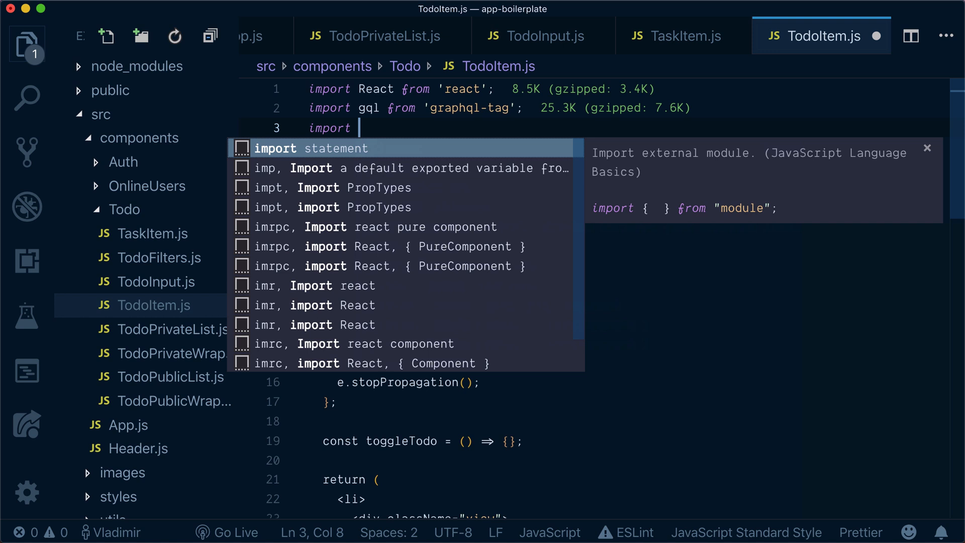
pyautogui.write("{ withApollo } from 'react")
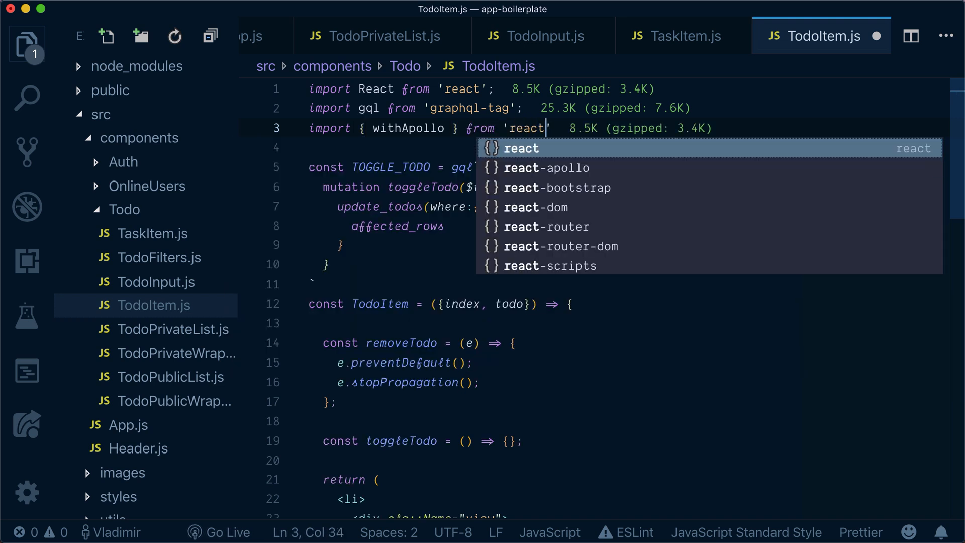
pyautogui.click(547, 167)
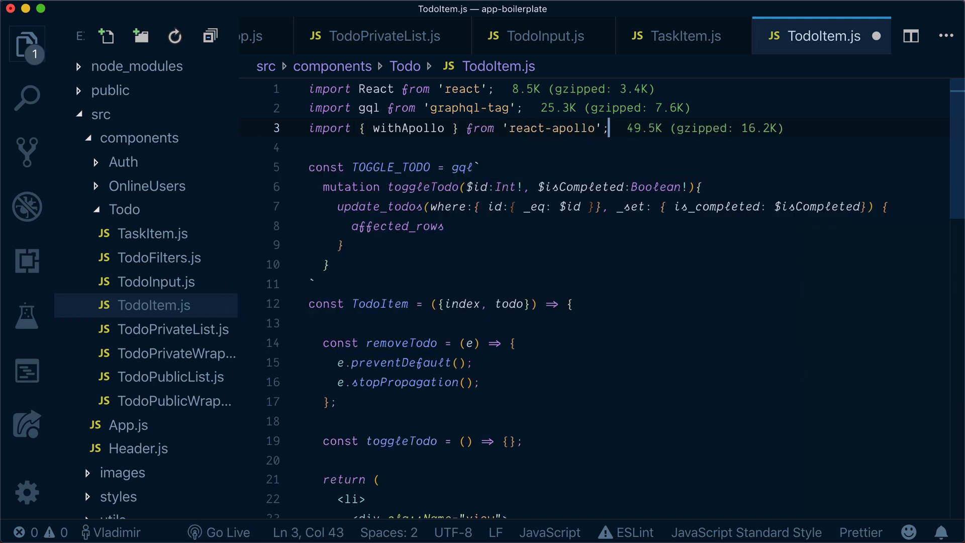
pyautogui.doubleClick(408, 128)
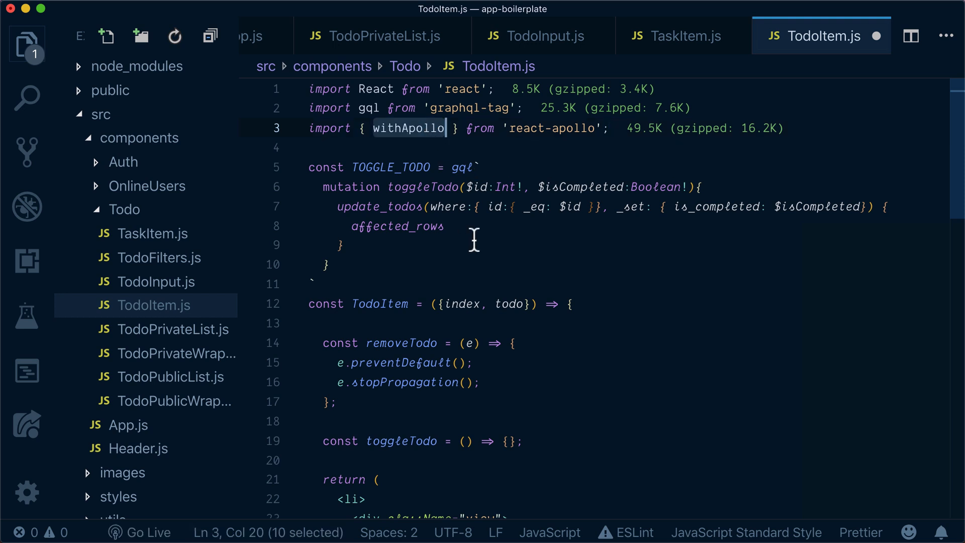
# Change the default export to withApollo(TodoItem) at the bottom of the file
pyautogui.scroll(-3)
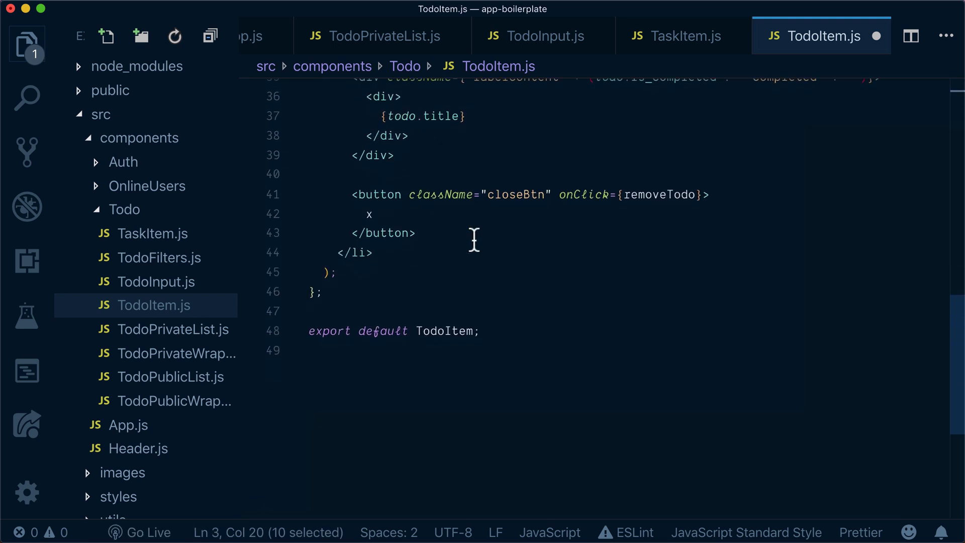
pyautogui.click(479, 330)
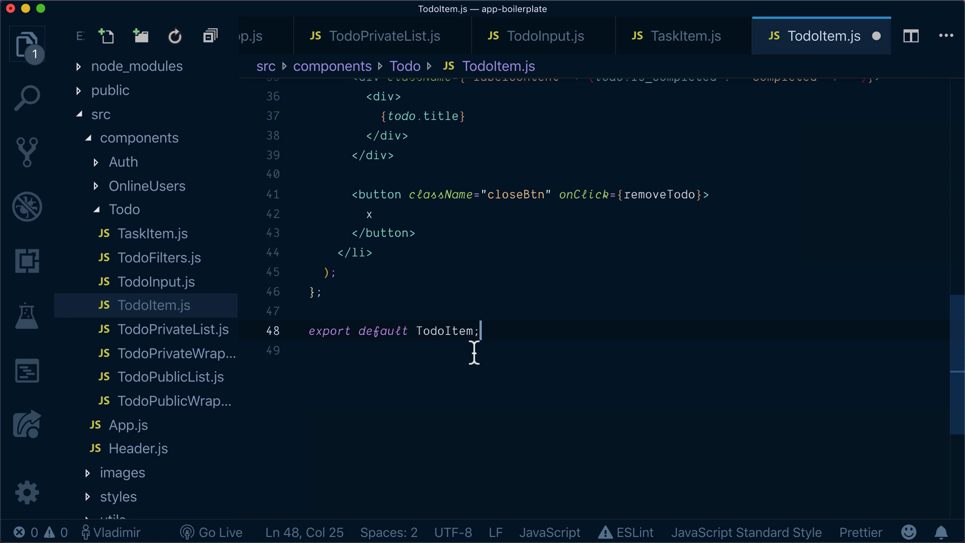
pyautogui.click(417, 331)
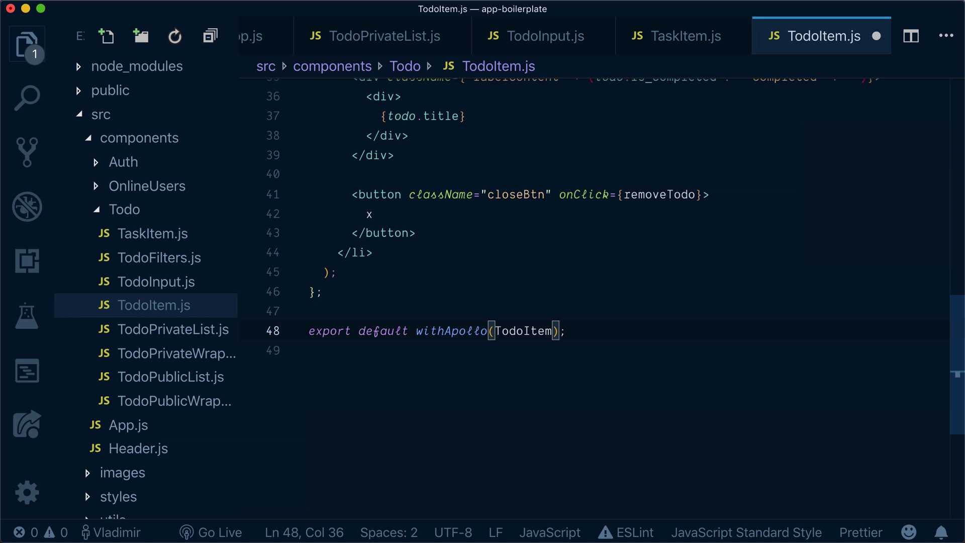
pyautogui.moveTo(439, 281)
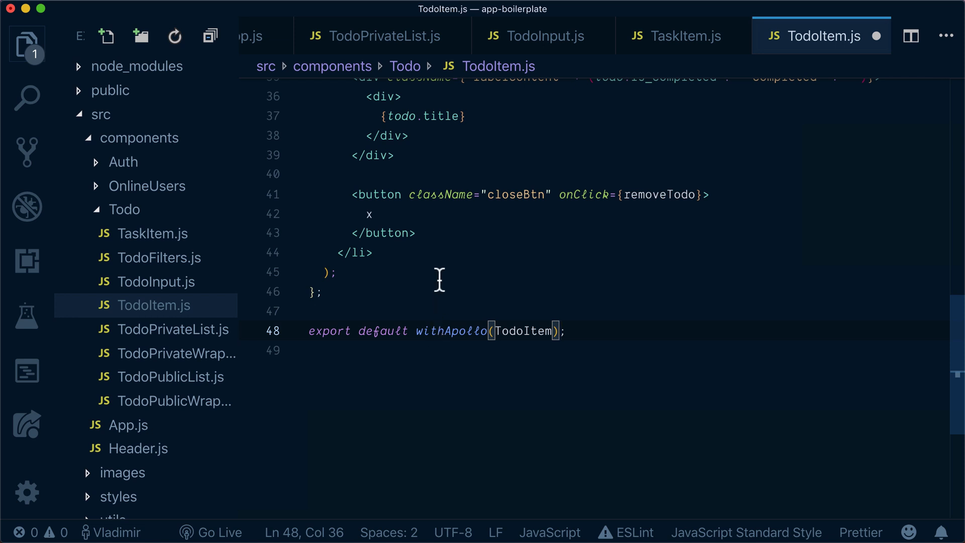
# Add client to TodoItem's destructured props next to index and todo
pyautogui.scroll(3)
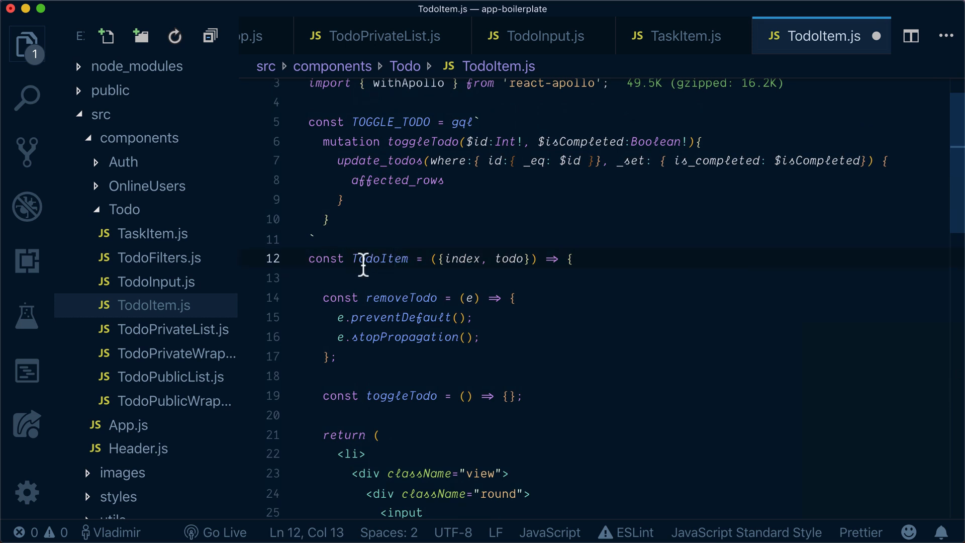
pyautogui.moveTo(461, 258)
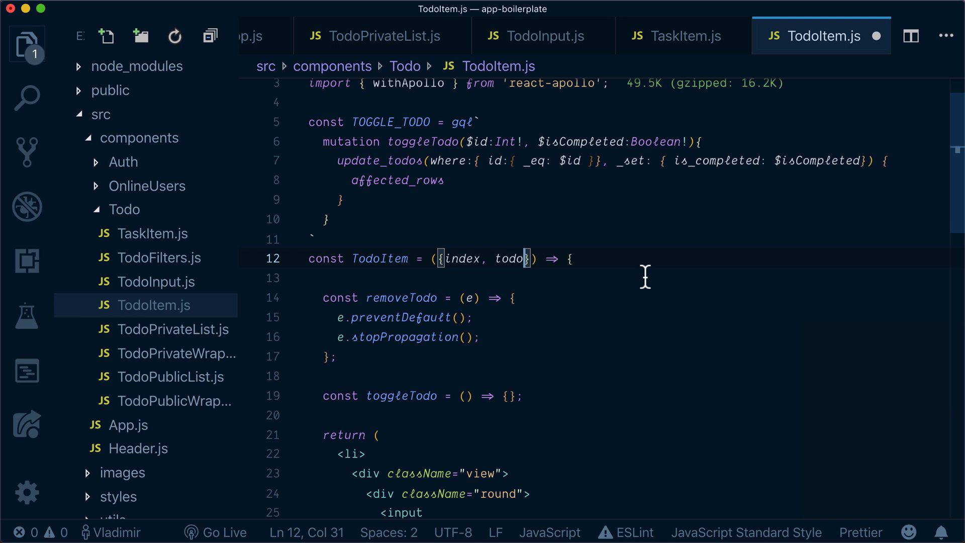
pyautogui.write(', client')
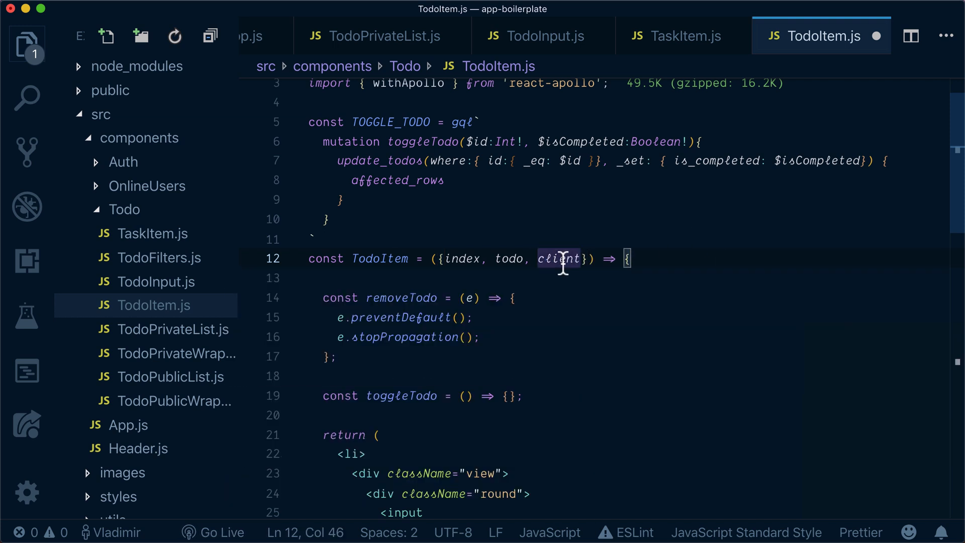
pyautogui.scroll(-3)
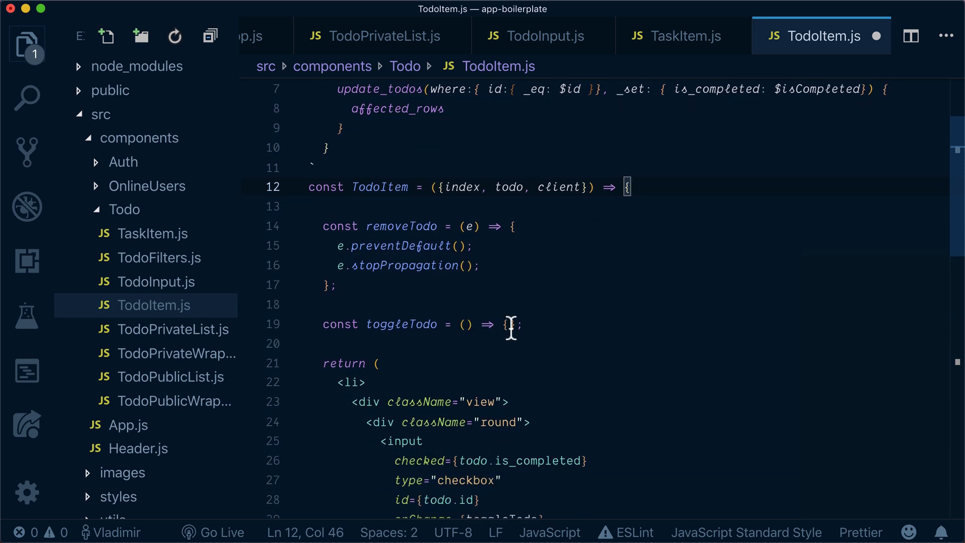
# Call client.mutate with mutation TOGGLE_TODO and variables id: todo.id inside toggleTodo
pyautogui.press('Enter')
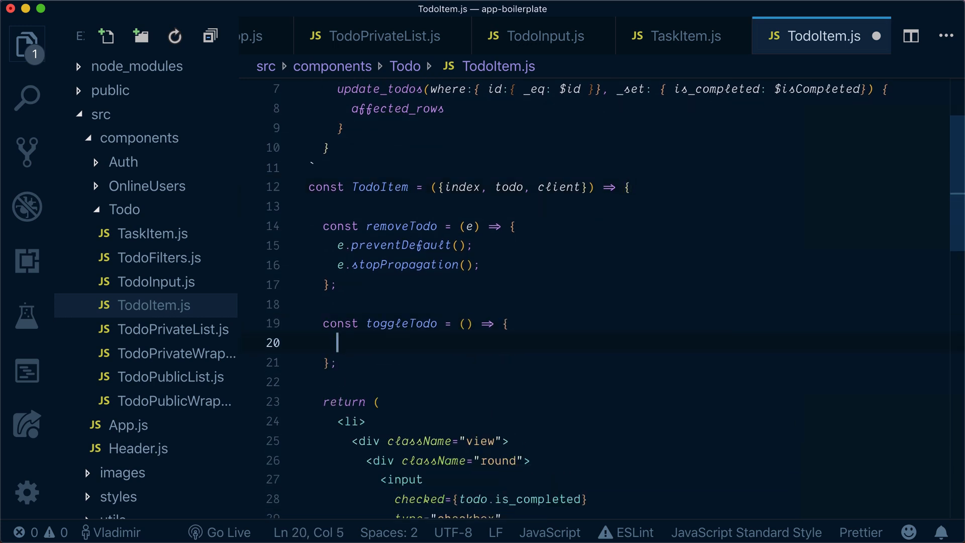
pyautogui.write('client.m')
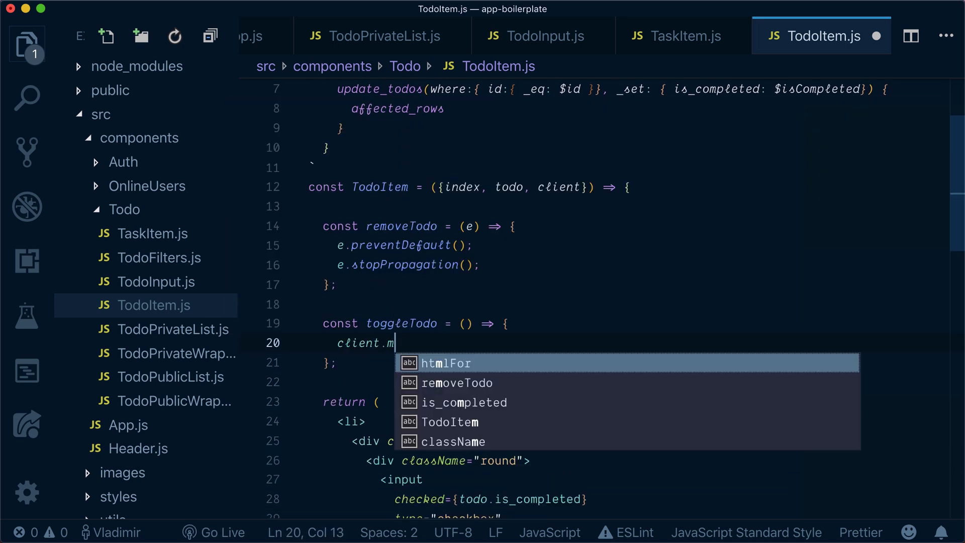
pyautogui.write('utate')
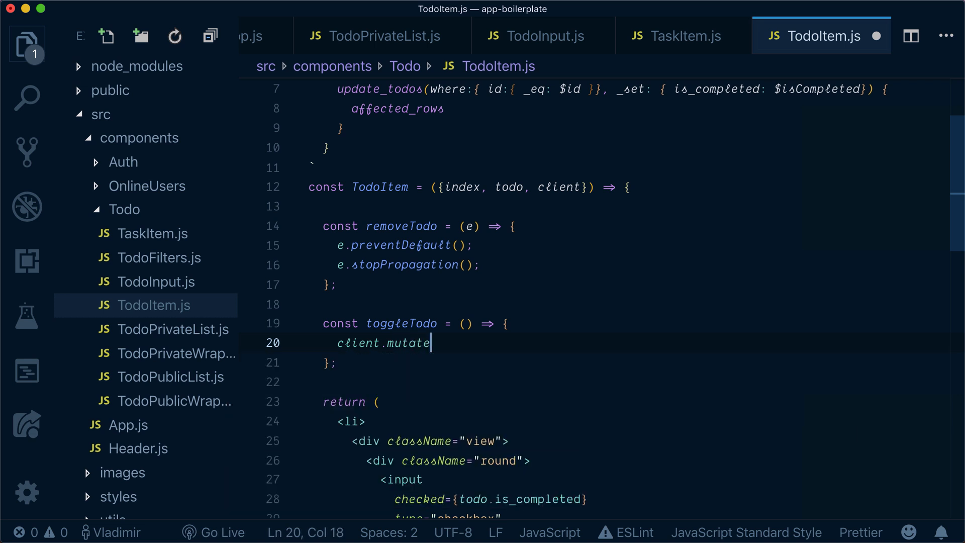
pyautogui.write('({')
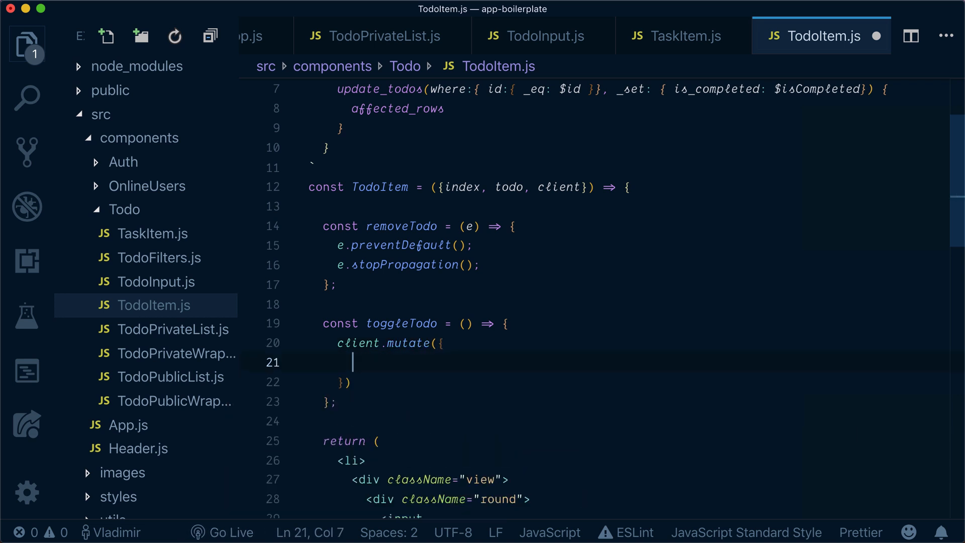
pyautogui.write('muat')
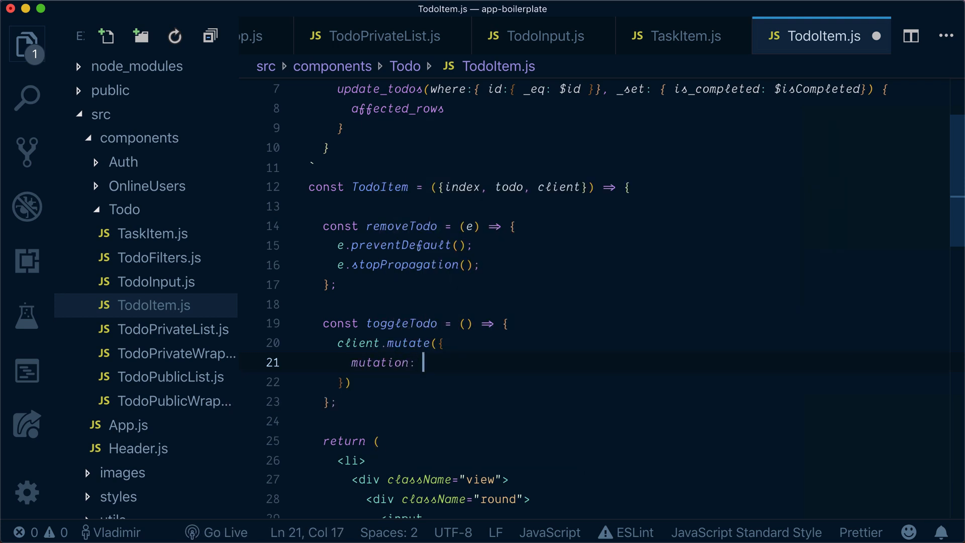
pyautogui.write('TOGGLE_TODO')
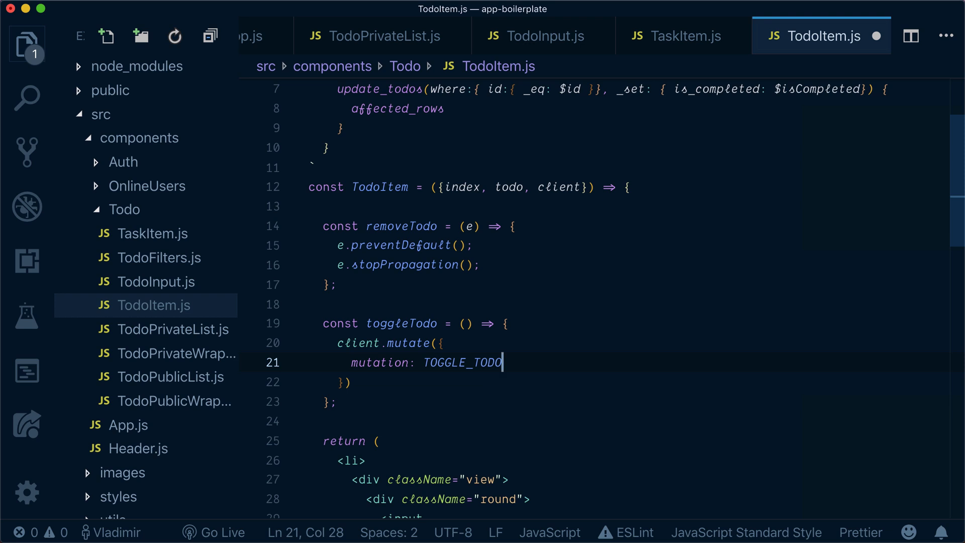
pyautogui.write(',')
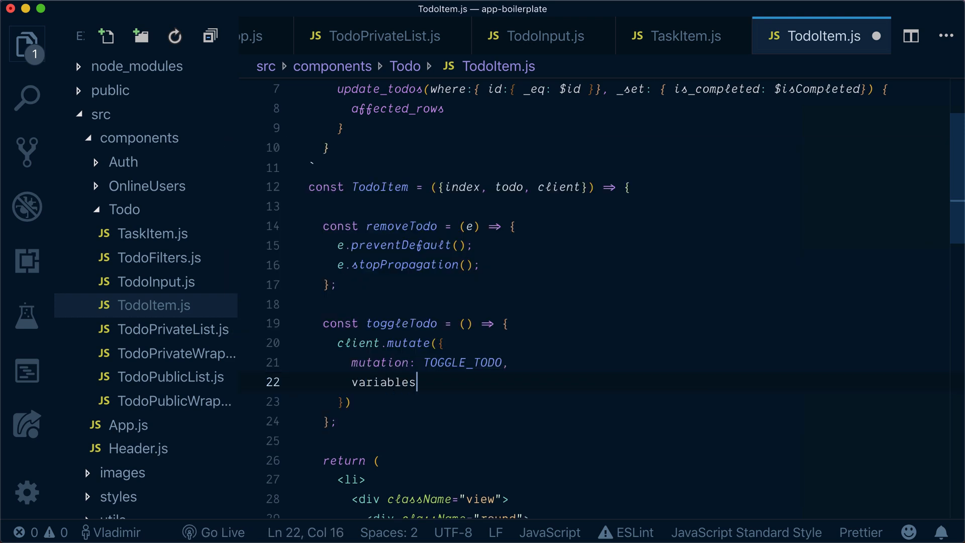
pyautogui.write(': {')
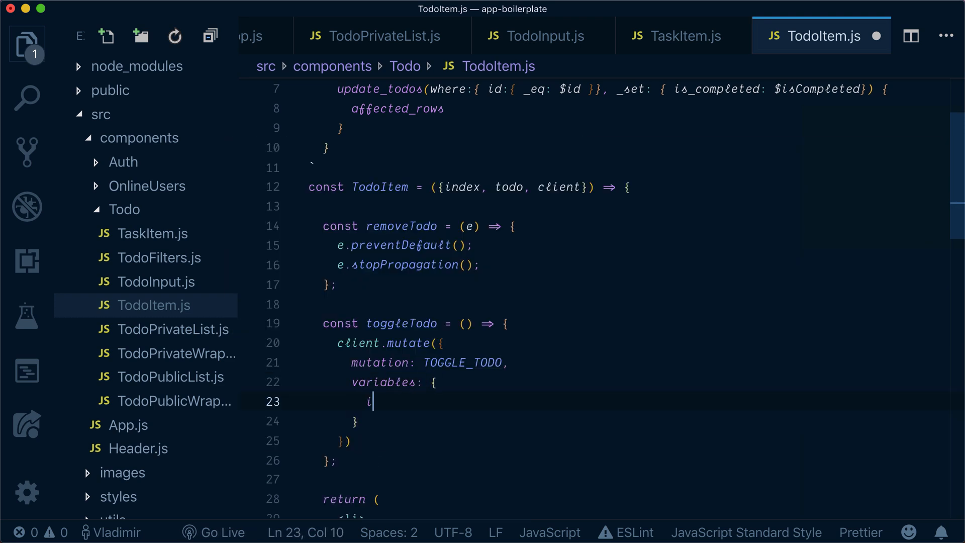
pyautogui.write('d:')
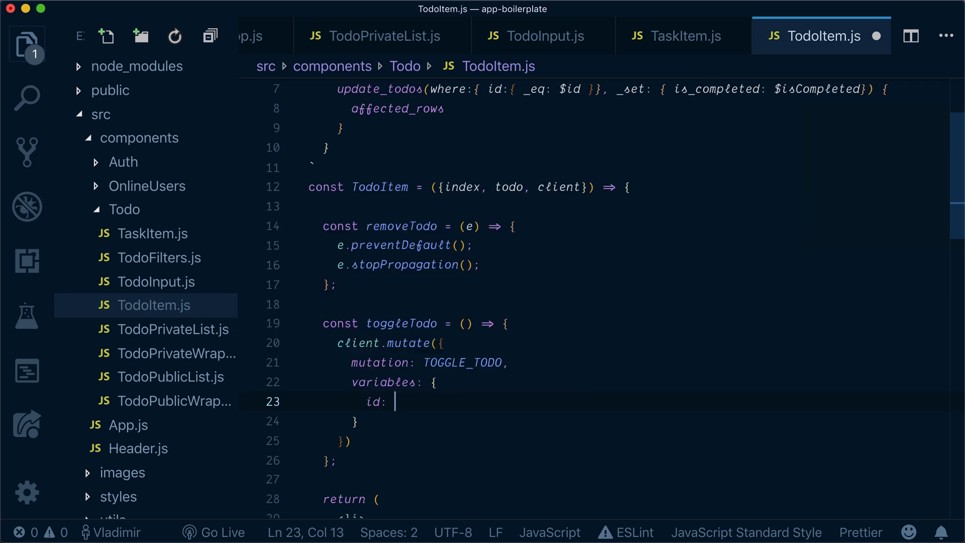
pyautogui.write('todo.id')
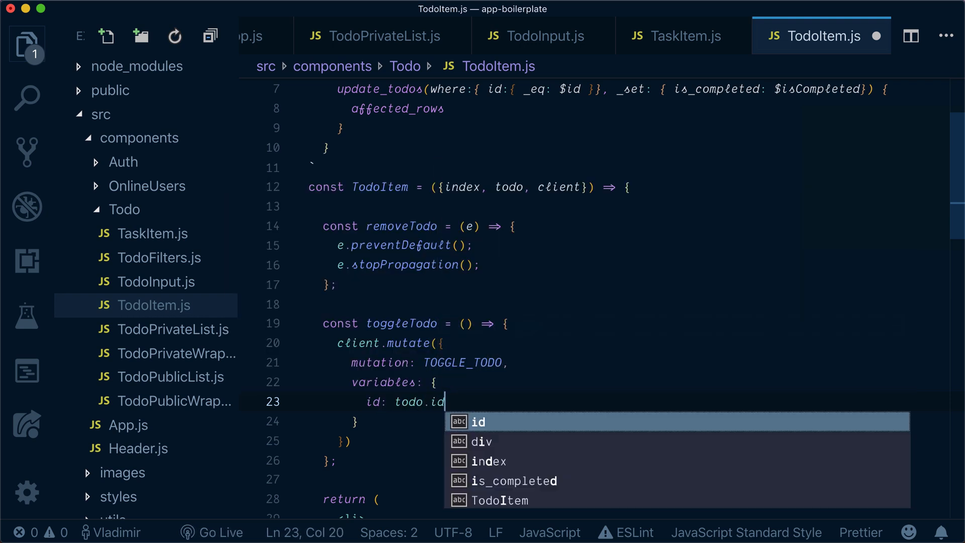
# Add isCompleted: !todo.is_completed to the variables and an empty optimisticResponse: {}
pyautogui.write('isComple')
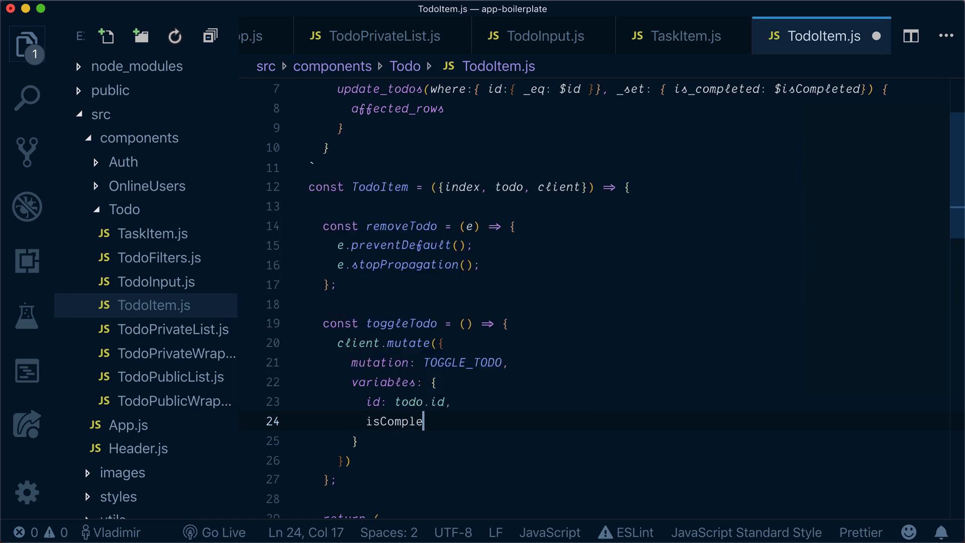
pyautogui.write('ted:')
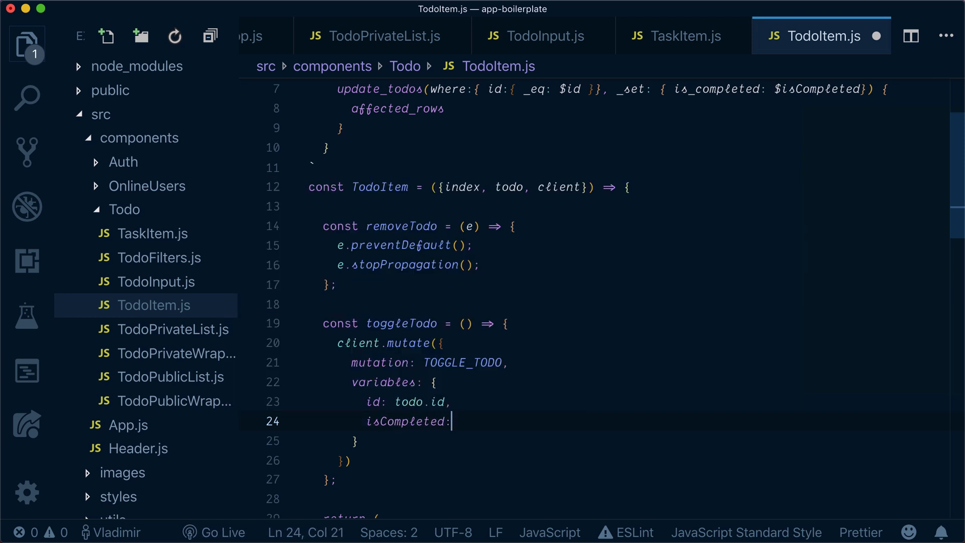
pyautogui.write('todo.is_completed')
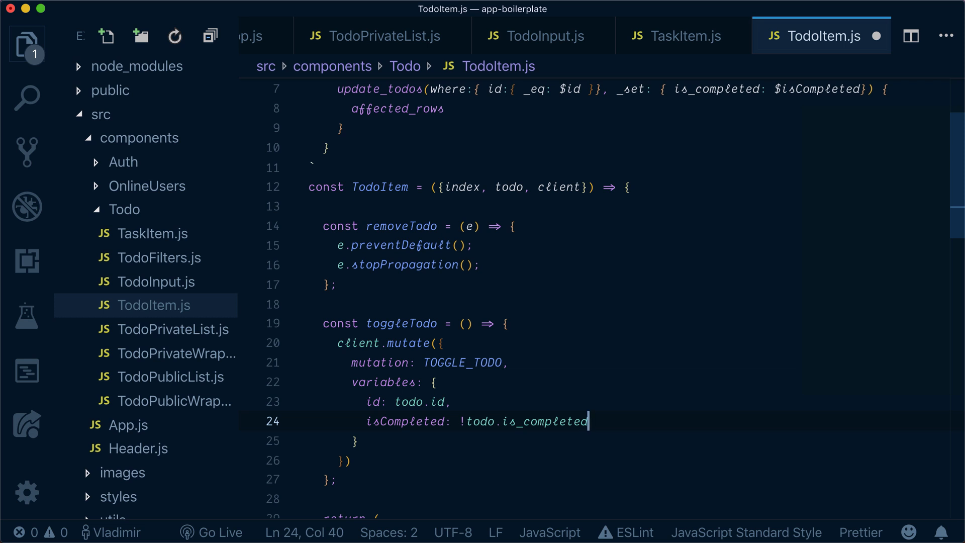
pyautogui.write(',')
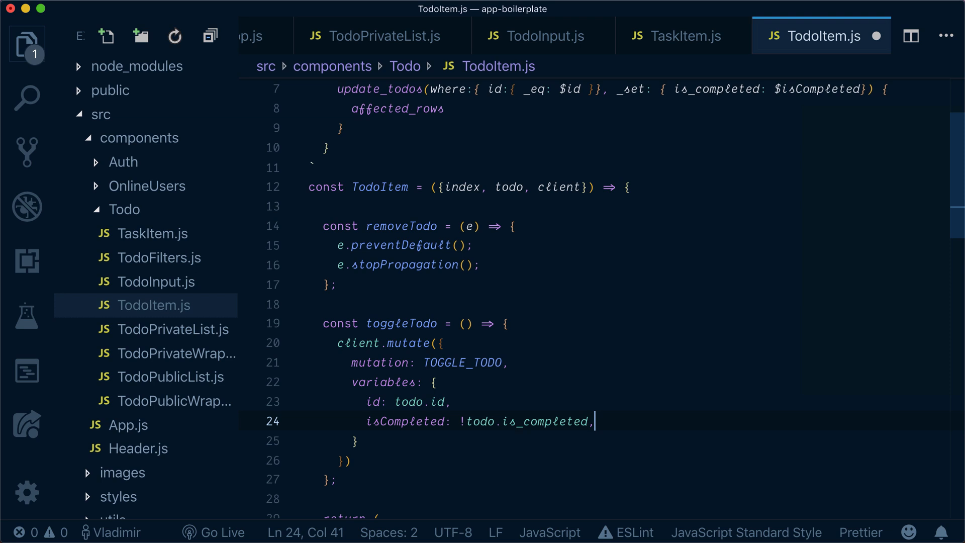
pyautogui.write('op')
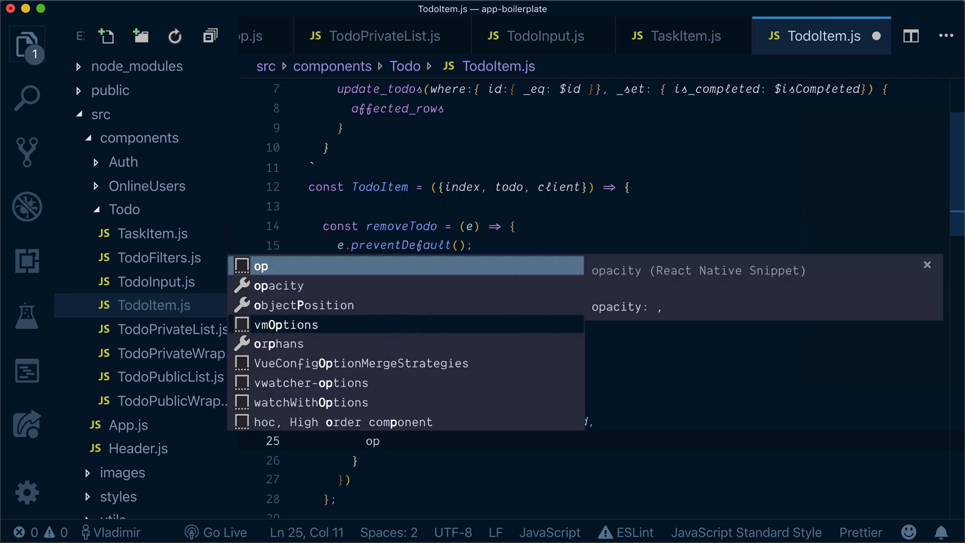
pyautogui.press('Escape')
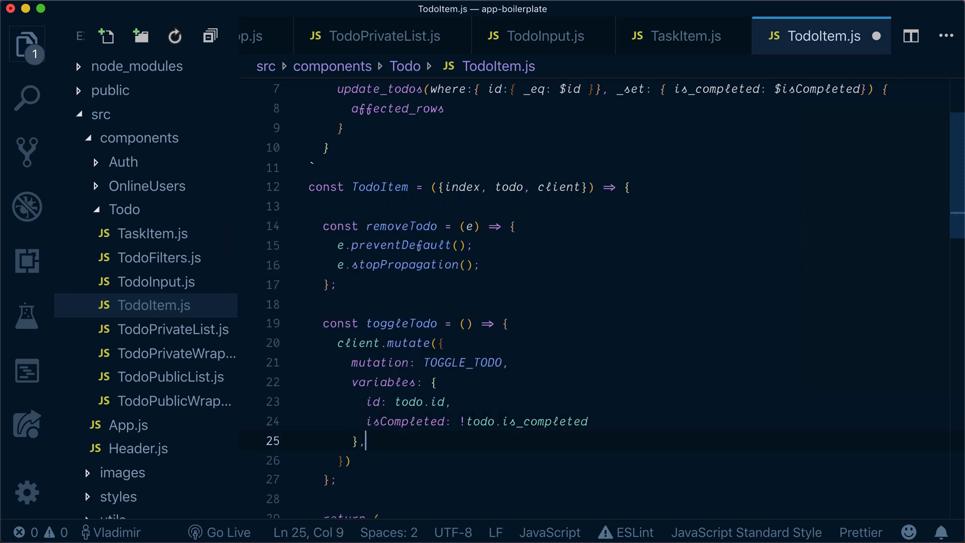
pyautogui.write('optimisticResponse')
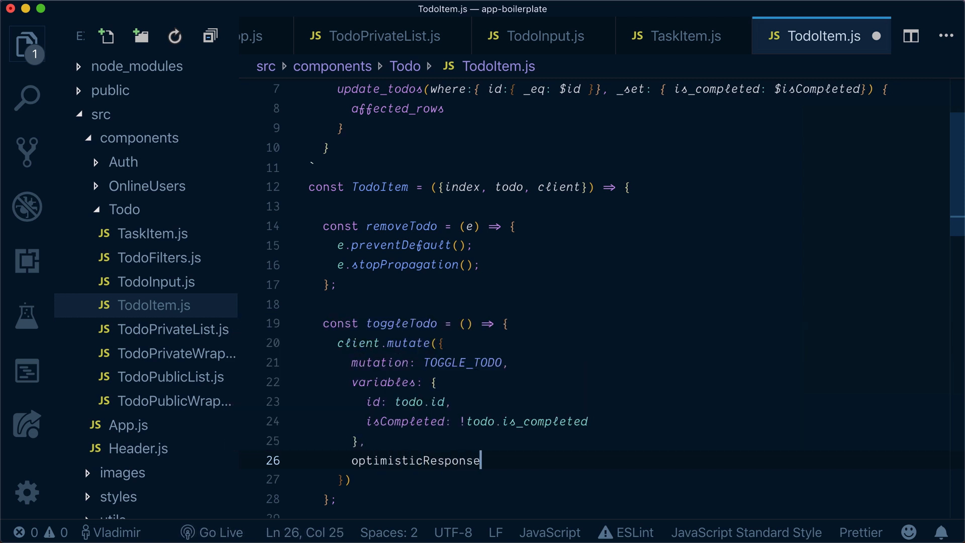
pyautogui.write(': {}')
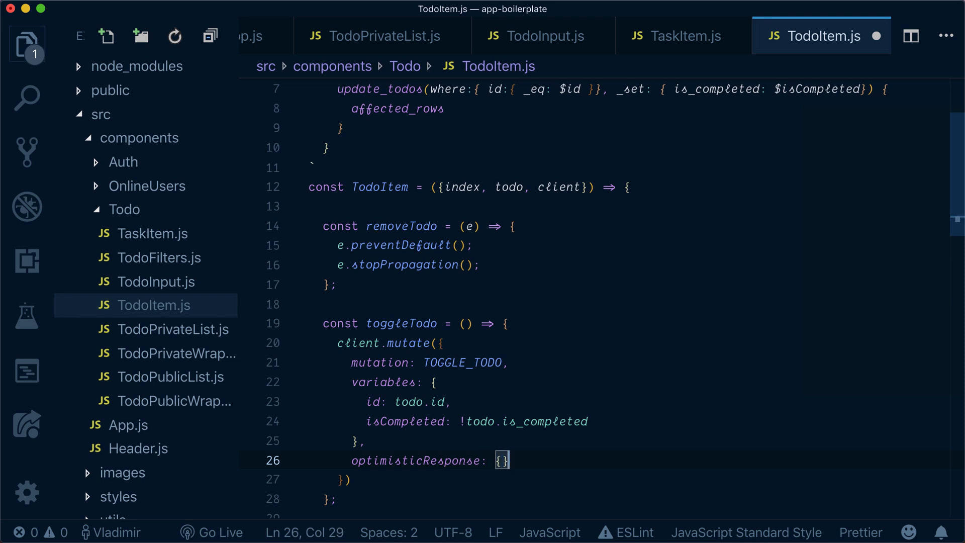
pyautogui.scroll(-3)
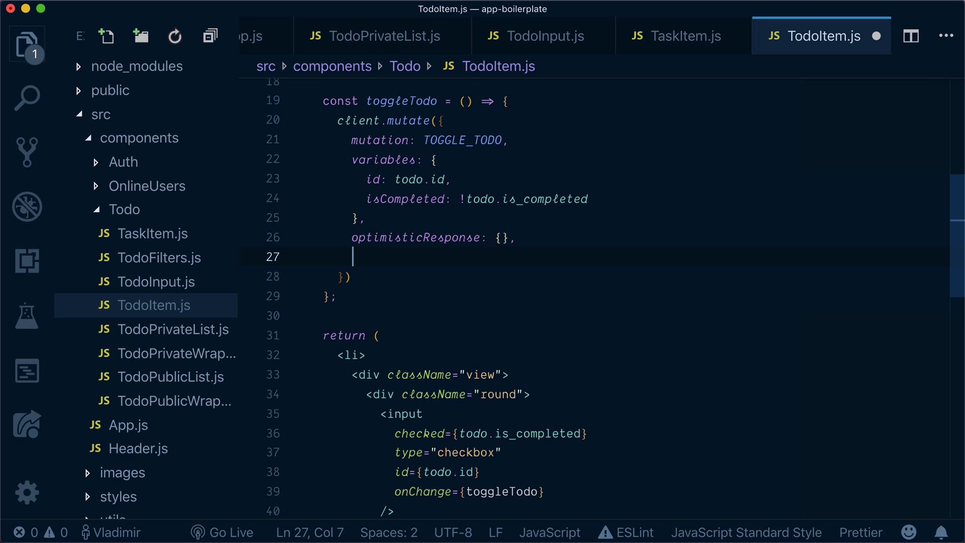
# Add update: (cache) => { const existingTodos = cache.readQuery({query: GET_MY_TODOS}) } to the mutate call
pyautogui.write('update:')
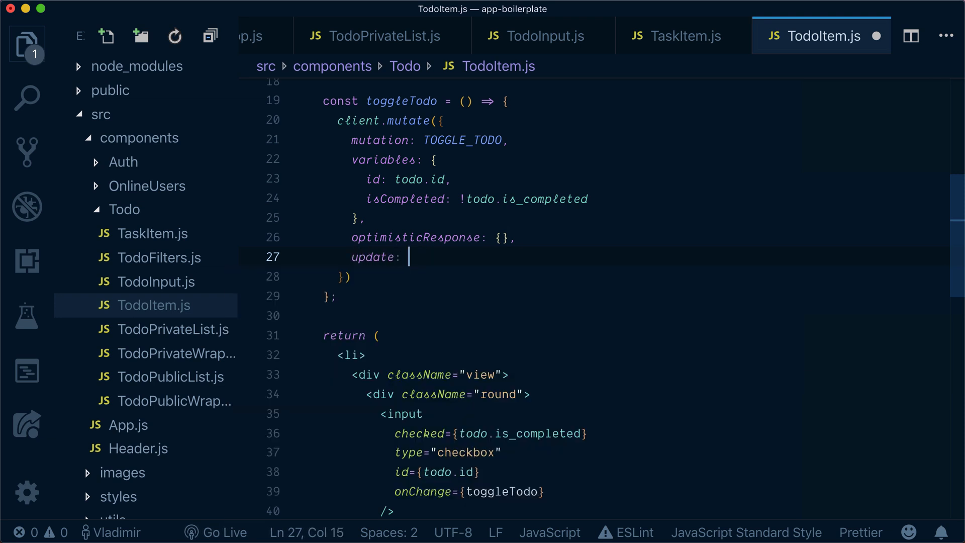
pyautogui.write('(cache)')
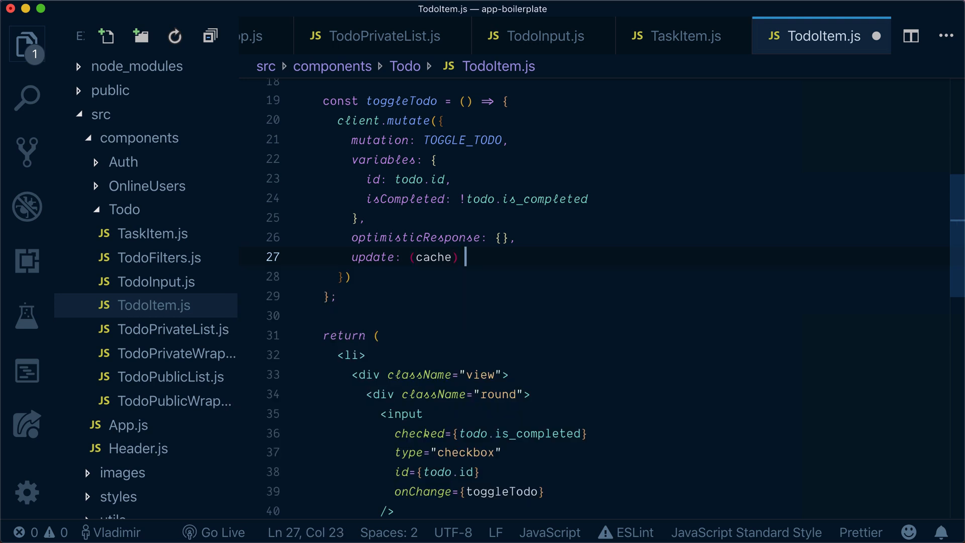
pyautogui.write('=> {')
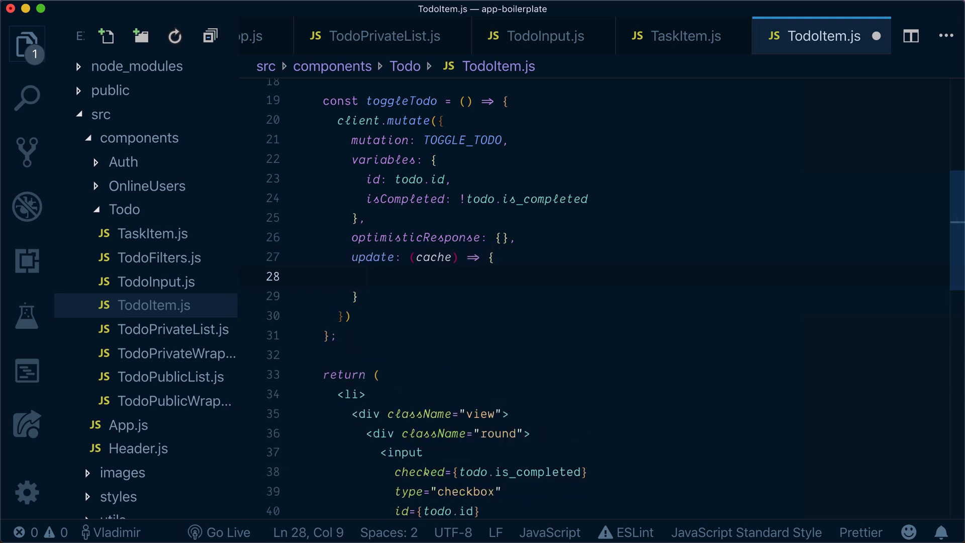
pyautogui.write('const e')
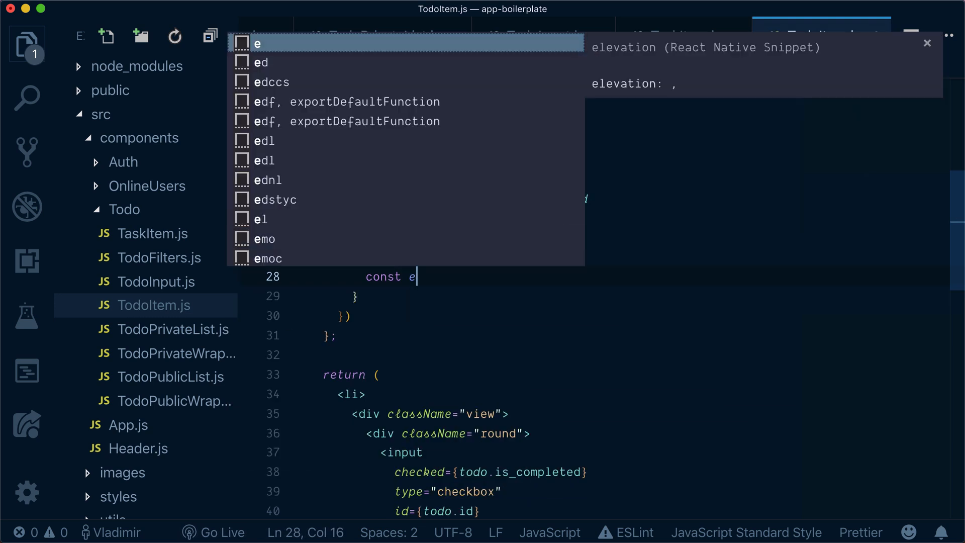
pyautogui.write('xistingT')
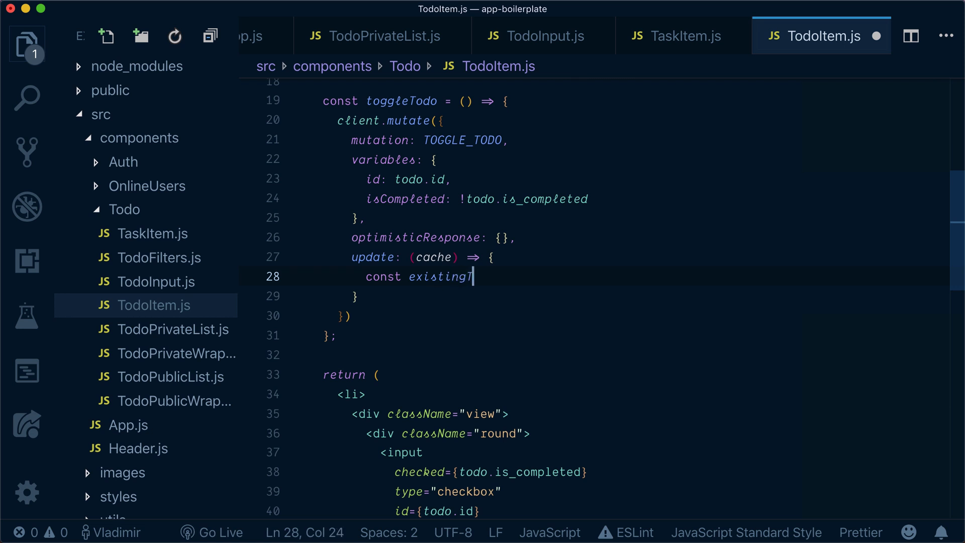
pyautogui.write('odos = cache.readQuery')
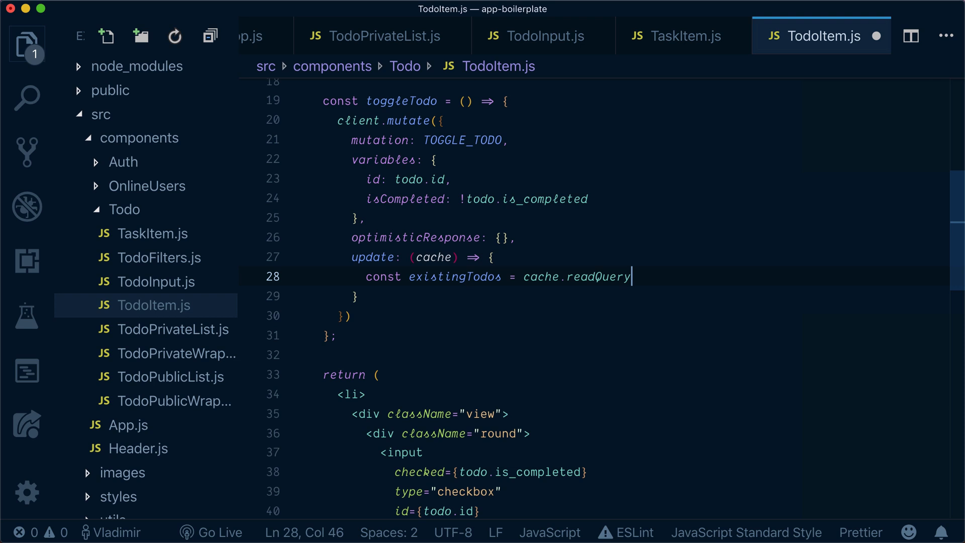
pyautogui.write('({qu')
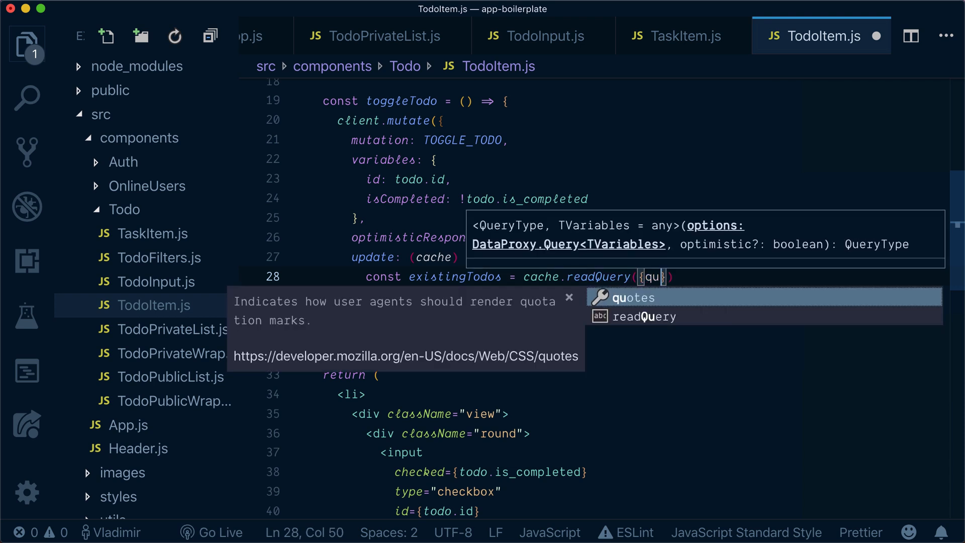
pyautogui.write('query: GET')
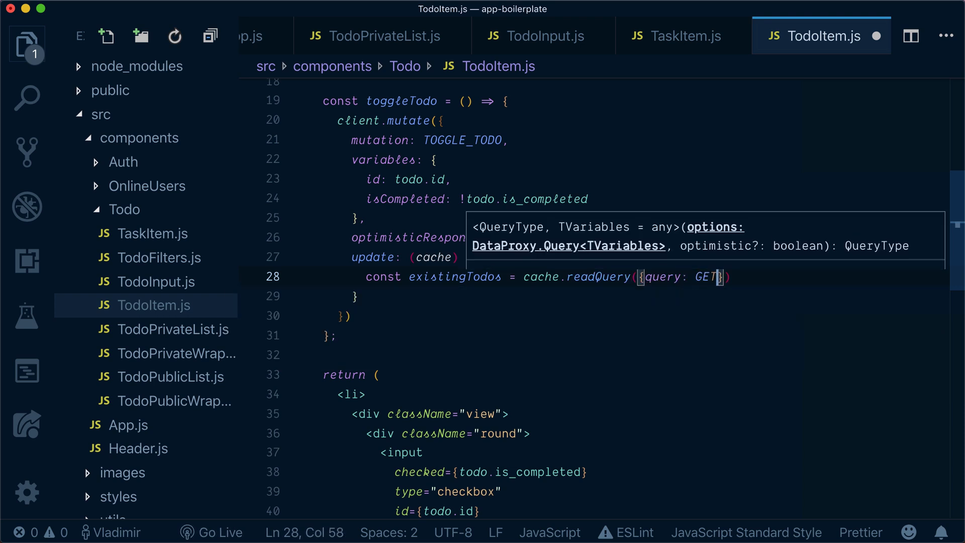
pyautogui.write('_MY_TODOS')
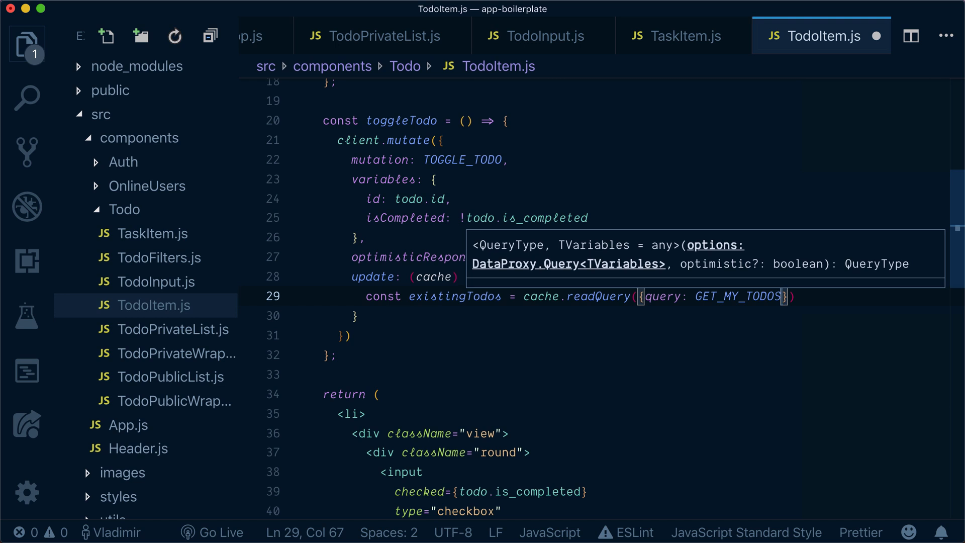
pyautogui.scroll(3)
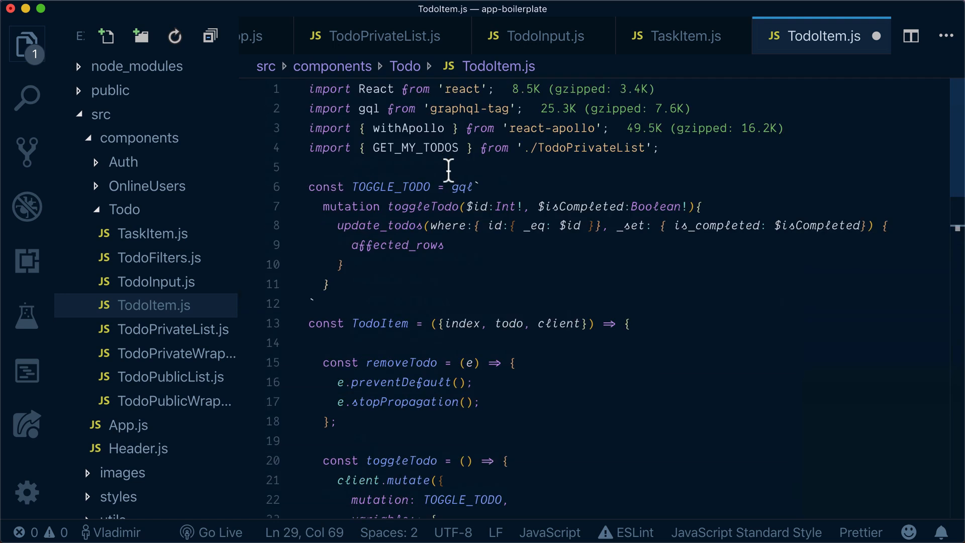
pyautogui.scroll(-3)
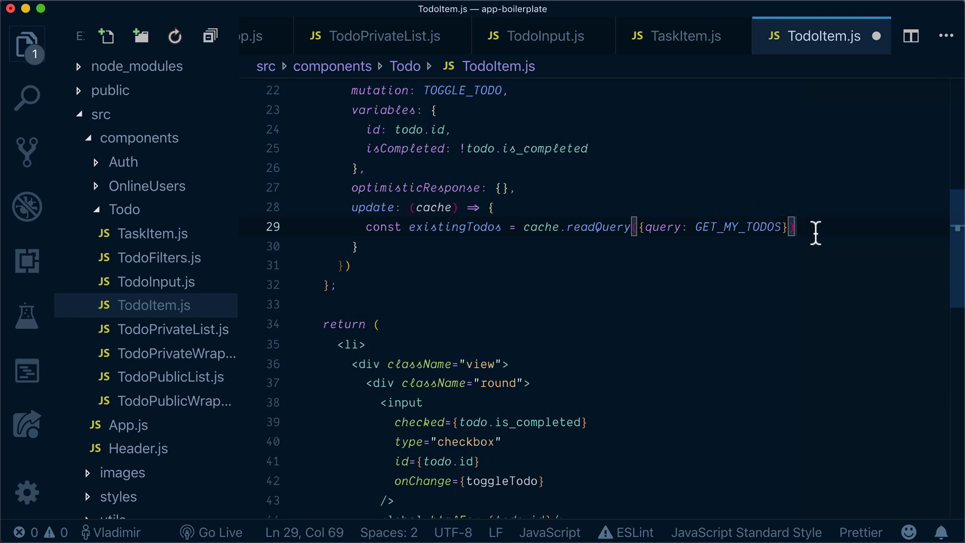
# Declare const newTodos = existingTodos.todos.map(t => ...) inside the update callback
pyautogui.write('co')
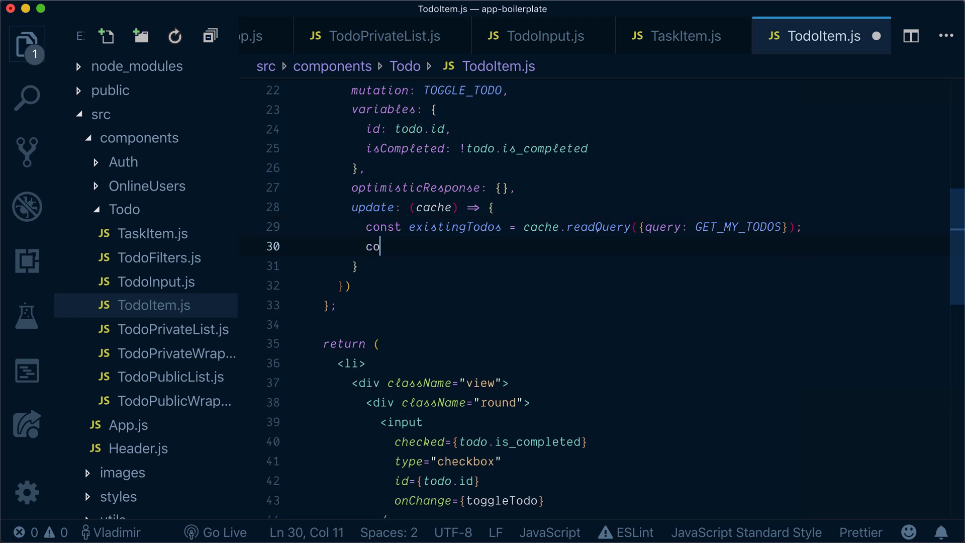
pyautogui.write('nst new')
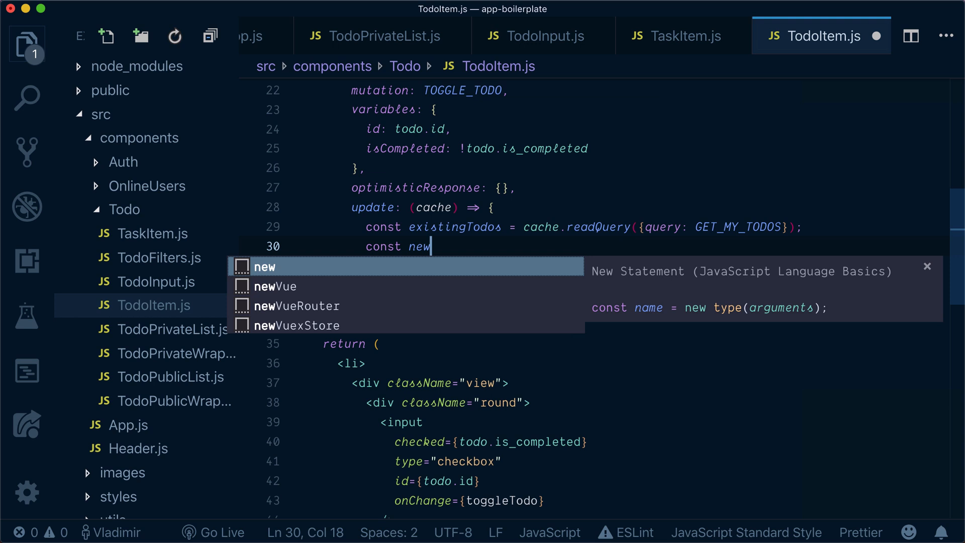
pyautogui.write('Todos = e')
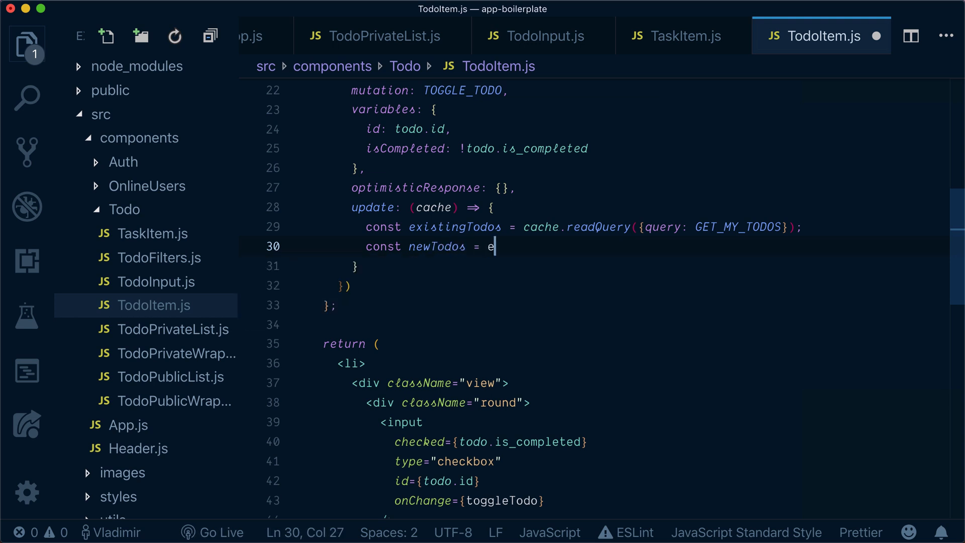
pyautogui.write('xistingTodos.')
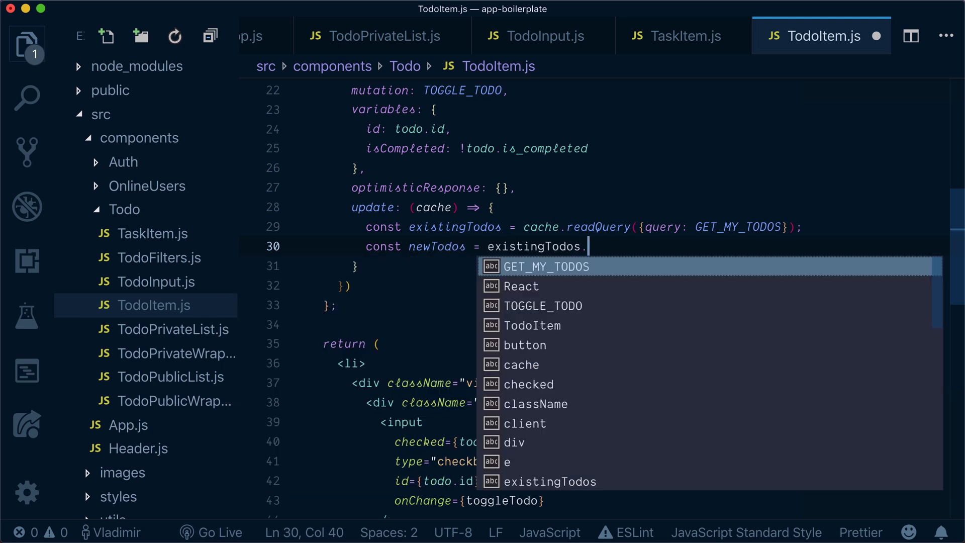
pyautogui.write('todos.')
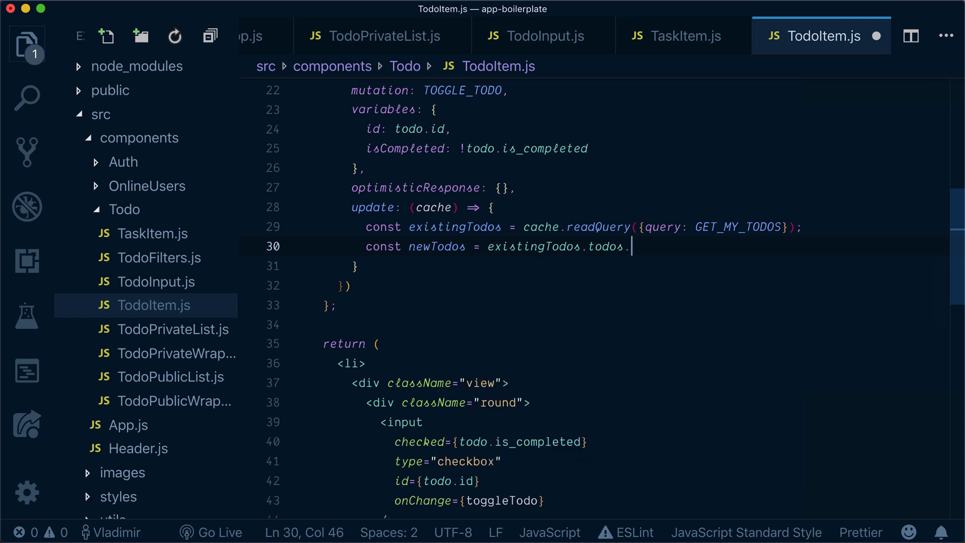
pyautogui.write('map(t => {')
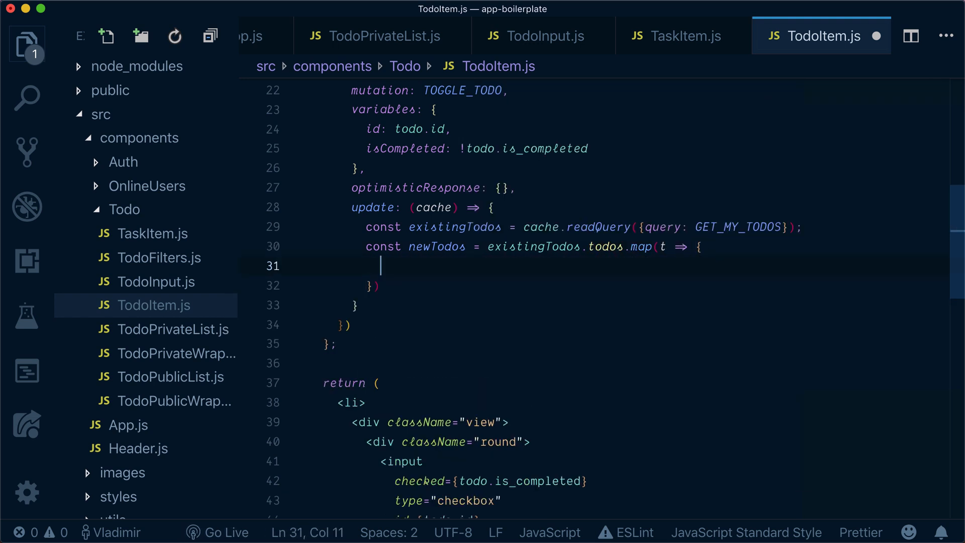
# In the map, return {...t, is_completed: !t.is_completed} when t.id === todo.id, else t unchanged
pyautogui.write('if (t.')
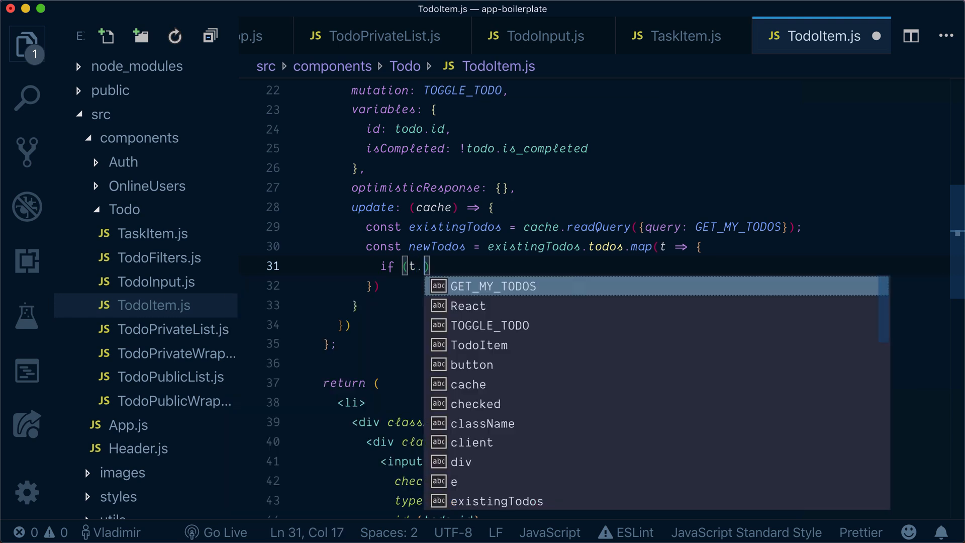
pyautogui.write('id === t')
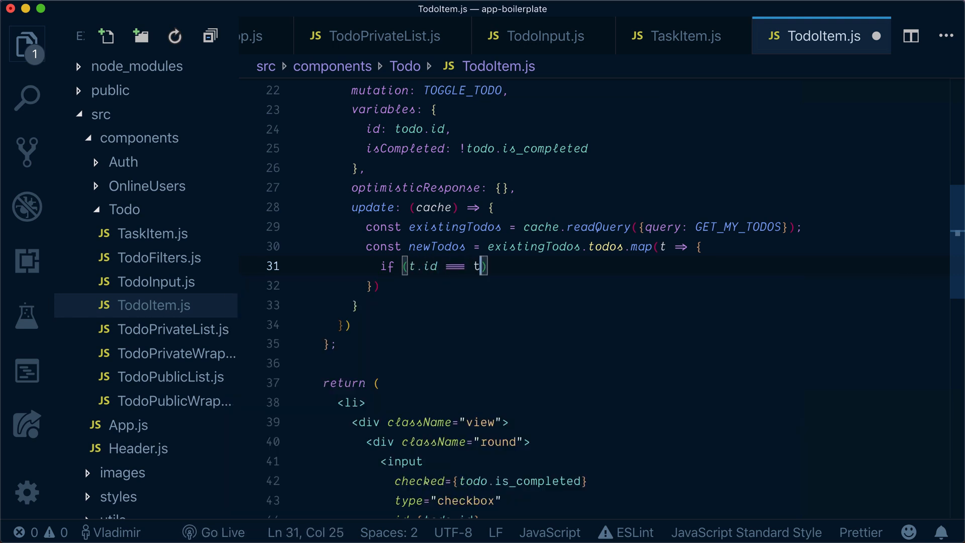
pyautogui.write('odo.id')
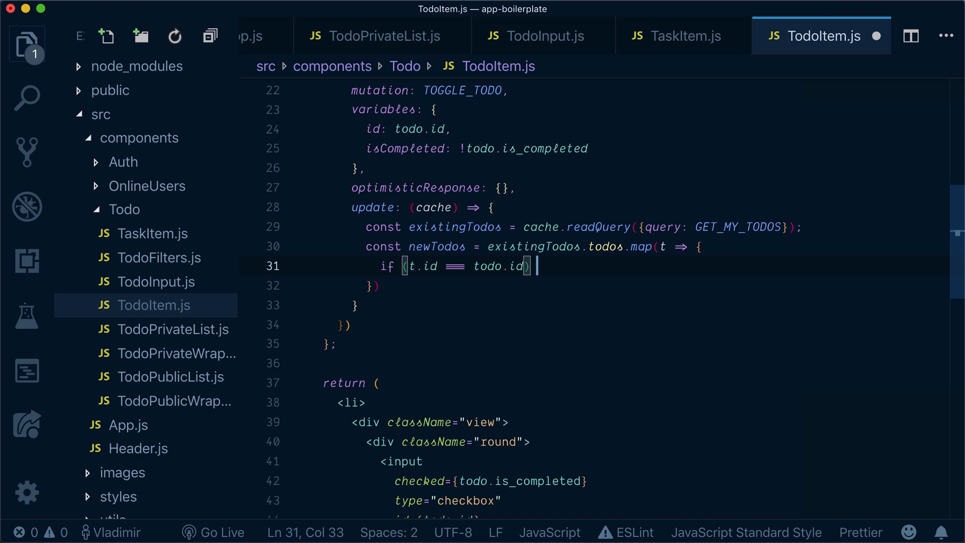
pyautogui.write('return')
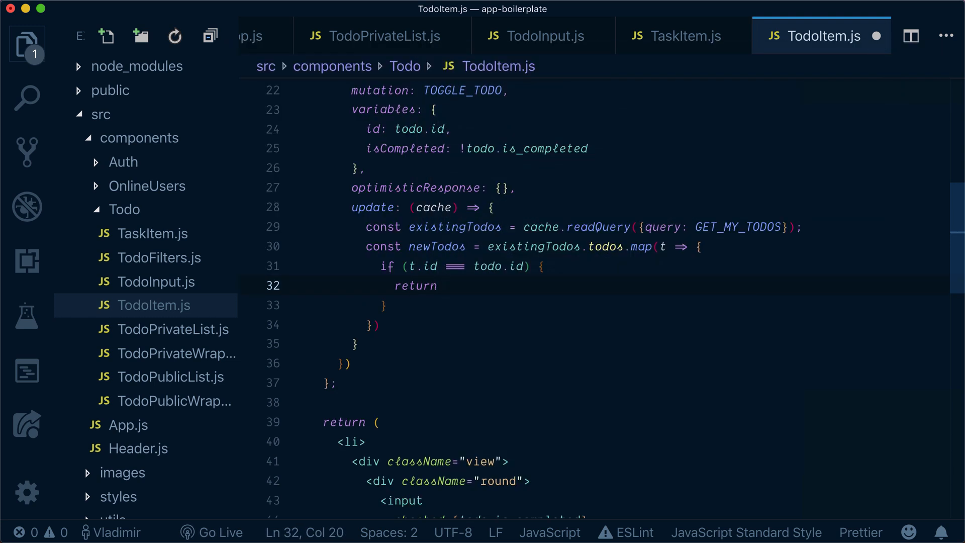
pyautogui.write('({})')
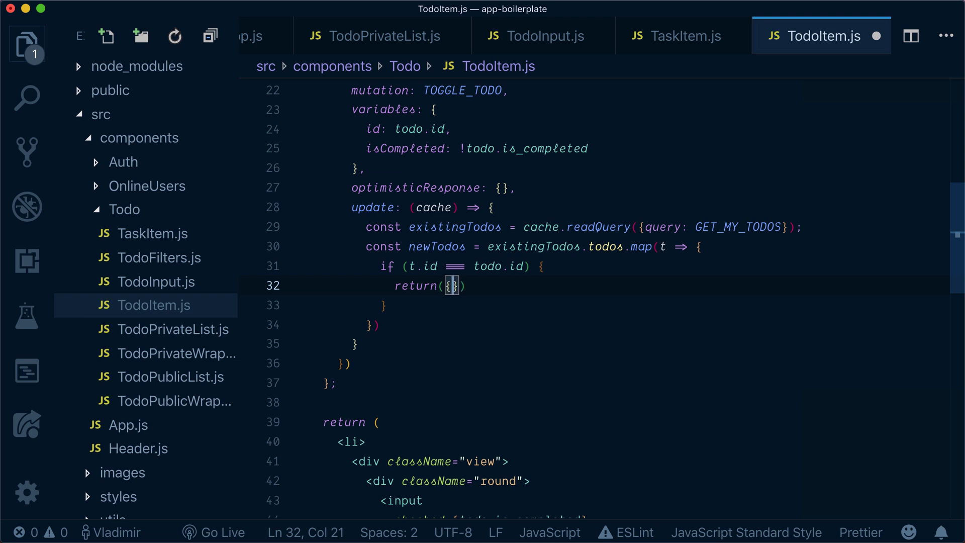
pyautogui.write('...t, is_completed')
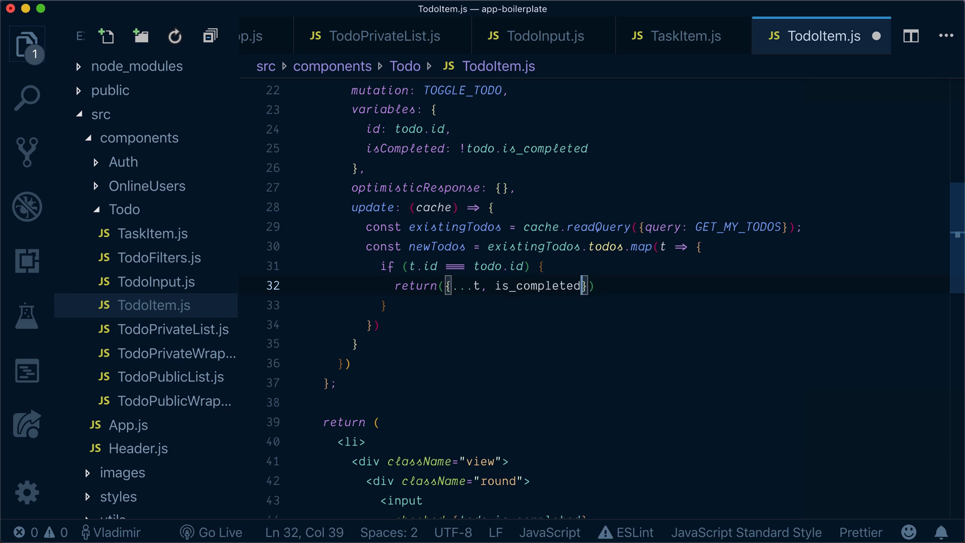
pyautogui.write(': !t.')
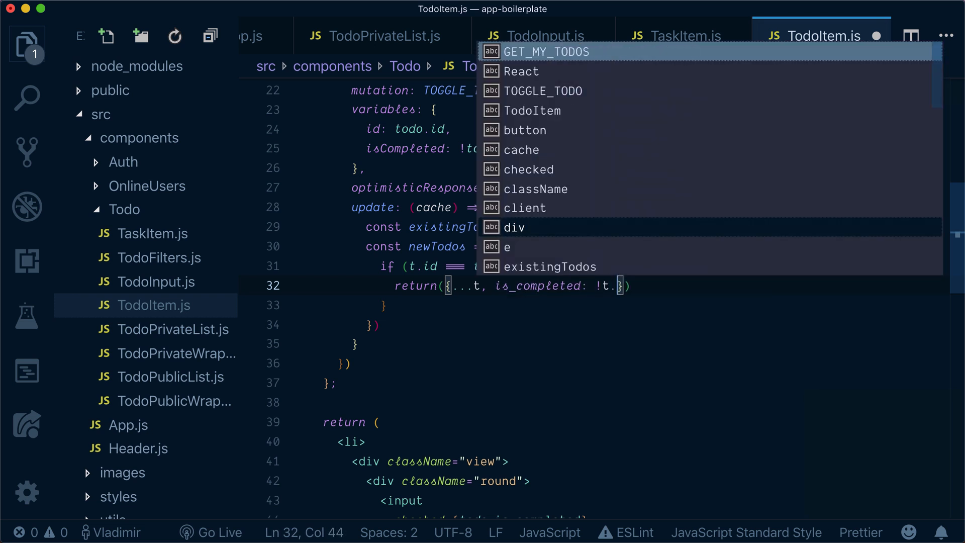
pyautogui.write('isC')
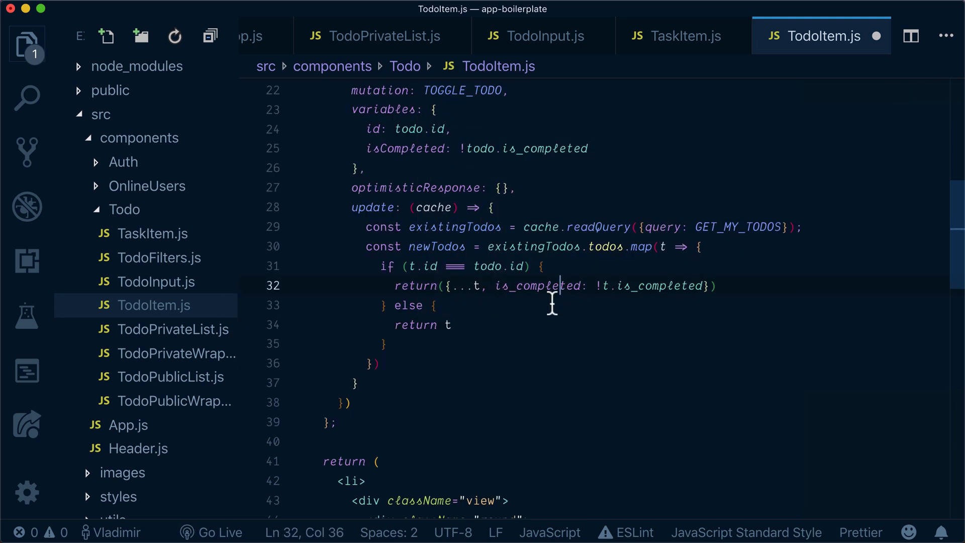
pyautogui.moveTo(466, 291)
pyautogui.write(';')
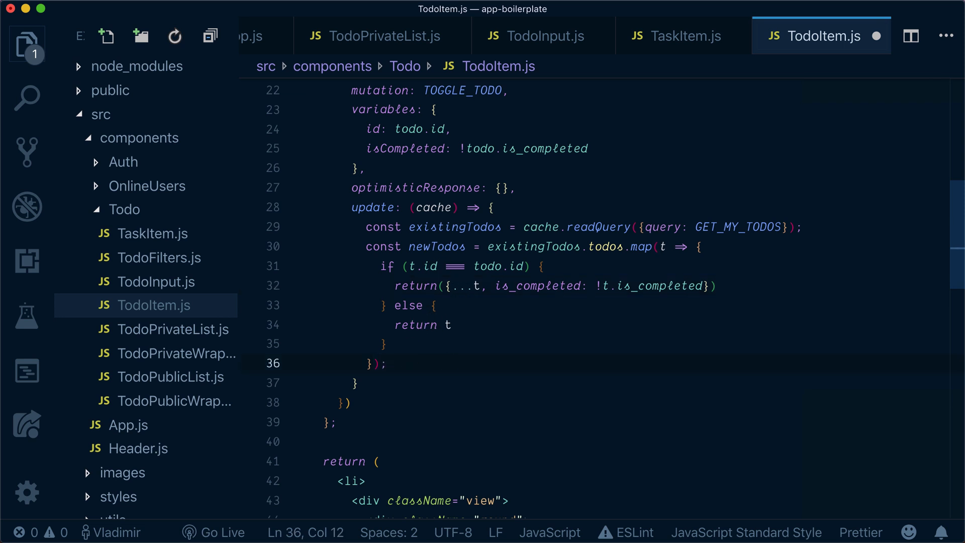
# Write cache.writeQuery({ query: GET_MY_TODOS, data: { todos: newTodos } }) after the map
pyautogui.write('cache.wri')
pyautogui.write('query:')
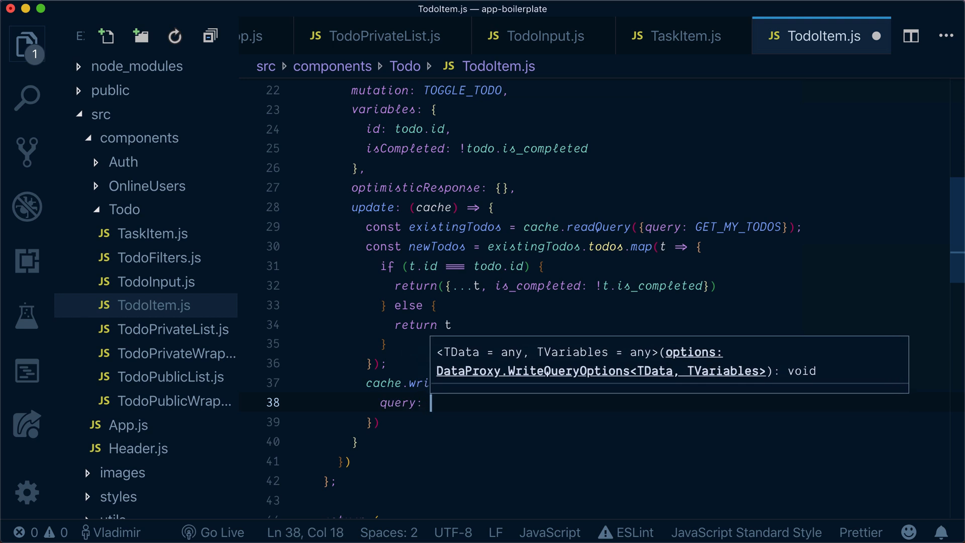
pyautogui.write('GET_MY_TODOS')
pyautogui.write('todos:')
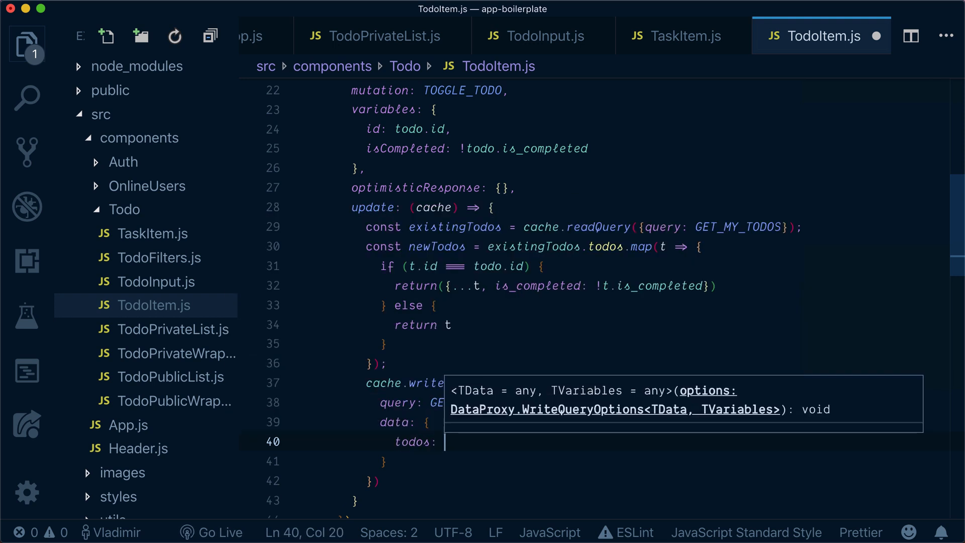
pyautogui.write('newTodos')
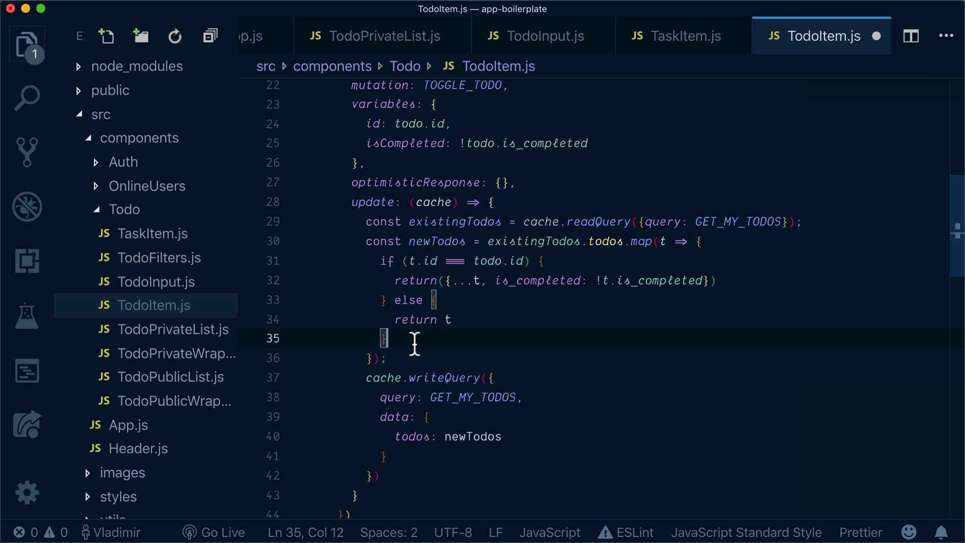
pyautogui.scroll(-3)
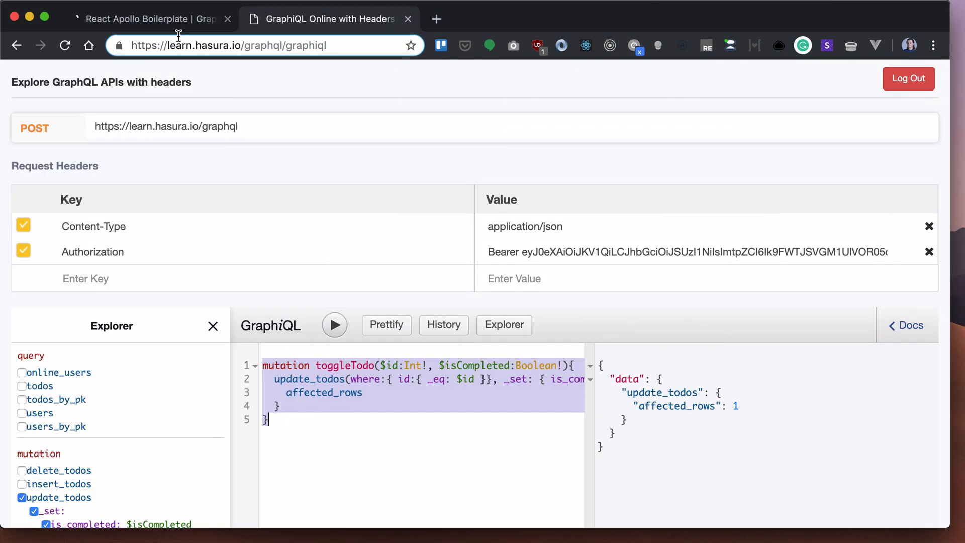
# Switch to the running todo app and check the third personal todo so it shows struck through
pyautogui.click(148, 19)
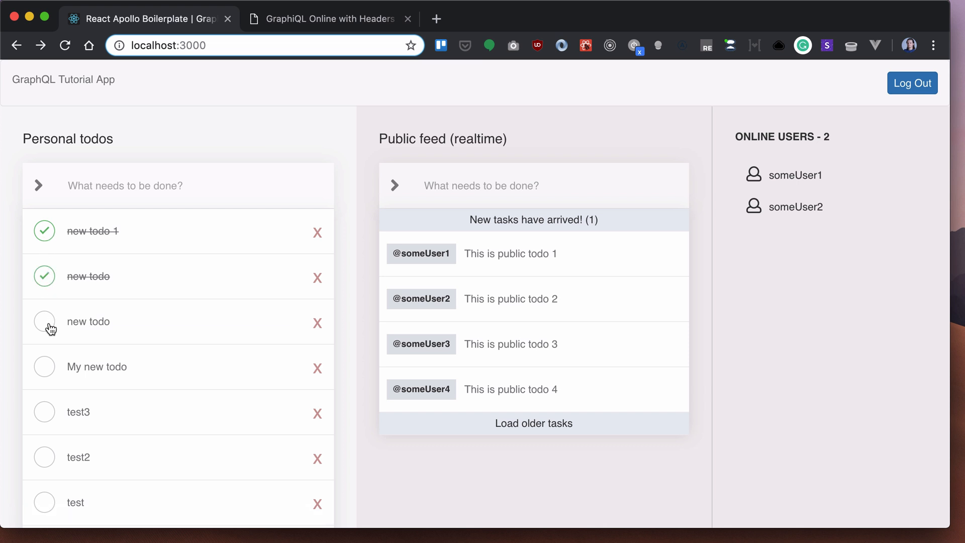
pyautogui.click(44, 321)
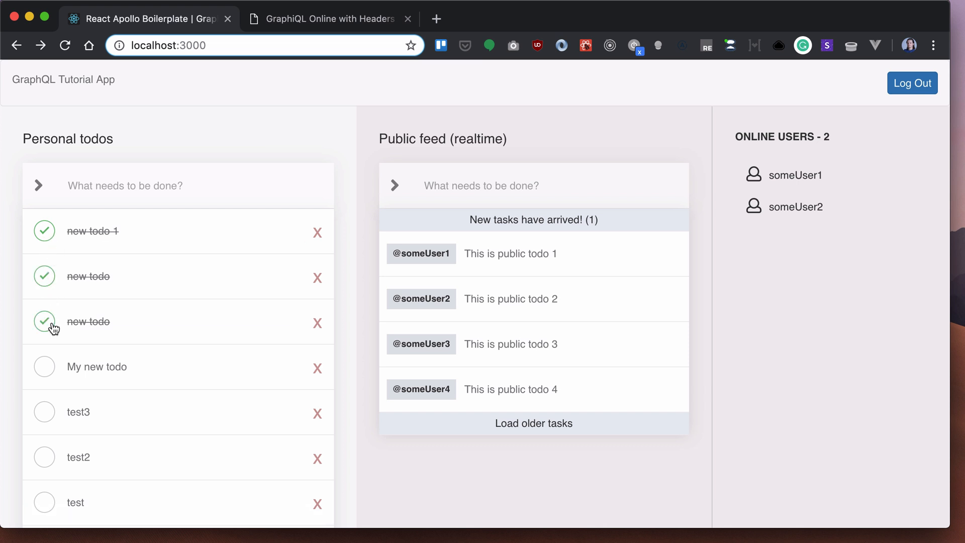